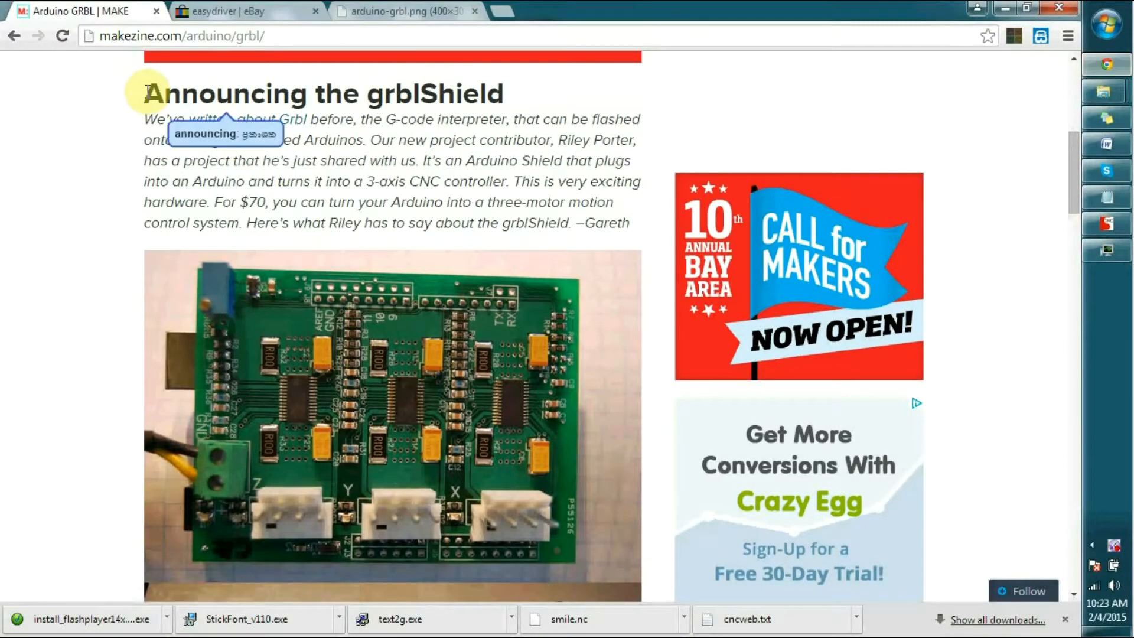
pyautogui.moveTo(188, 143)
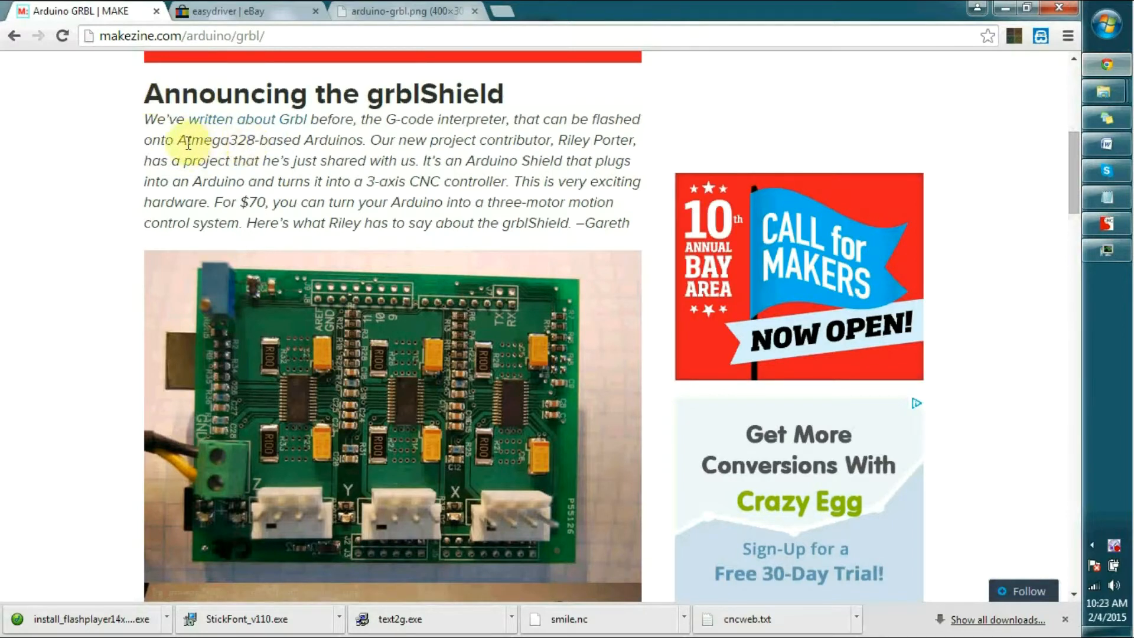
# Highlight 'Atmega328-based' and '3-axis' in the article, then view the easydriver eBay results
pyautogui.doubleClick(212, 141)
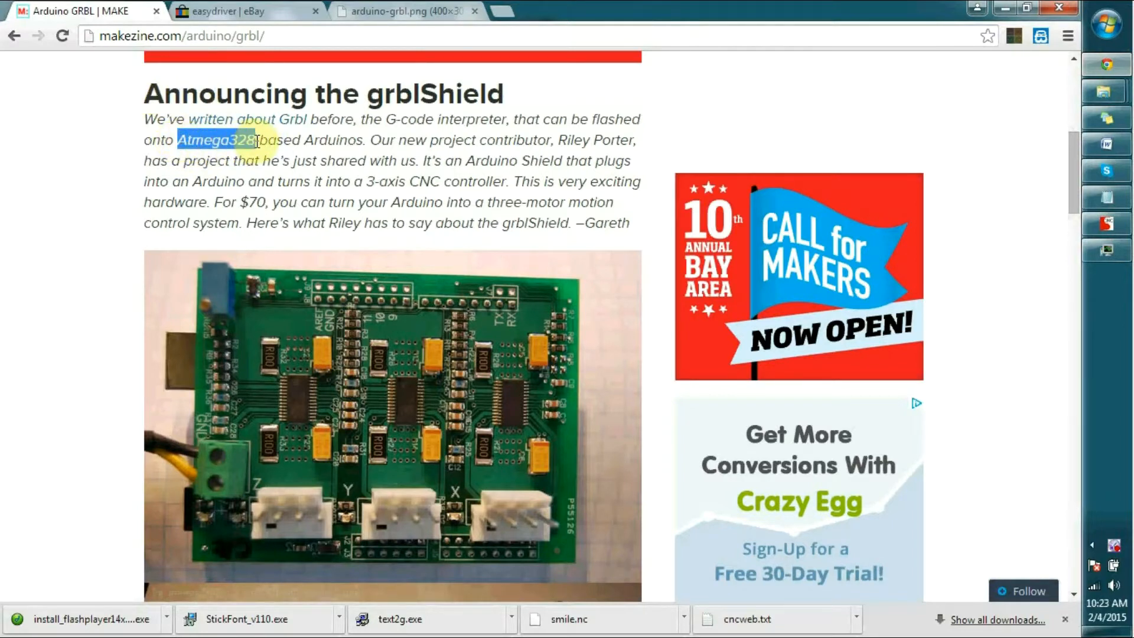
pyautogui.moveTo(257, 141); pyautogui.dragTo(304, 141)
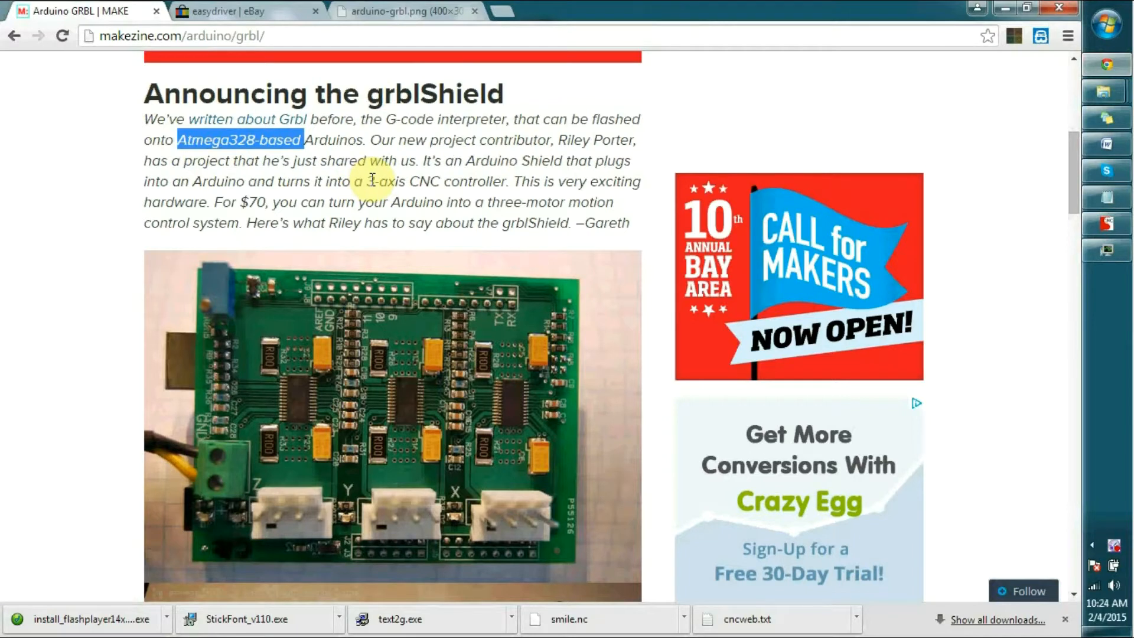
pyautogui.doubleClick(384, 182)
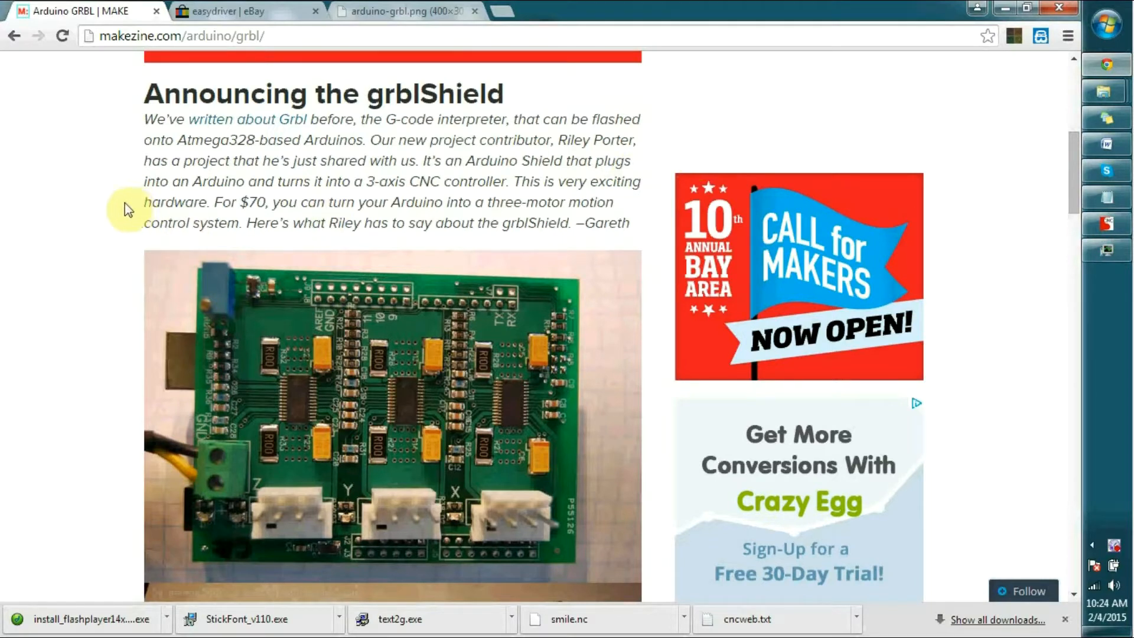
pyautogui.moveTo(226, 222)
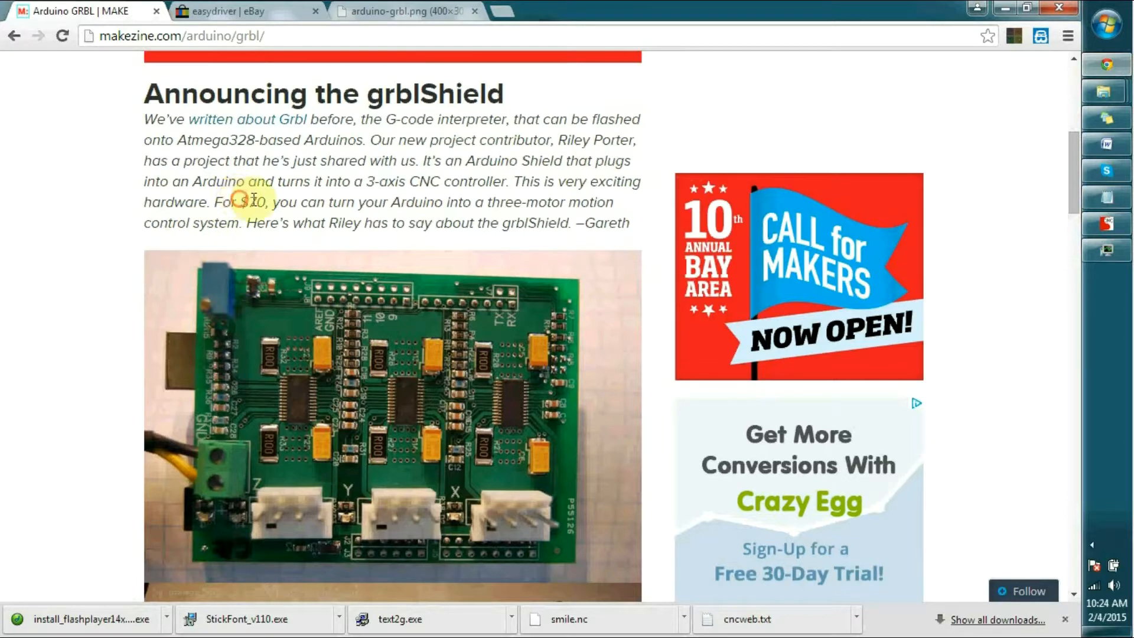
pyautogui.moveTo(152, 178)
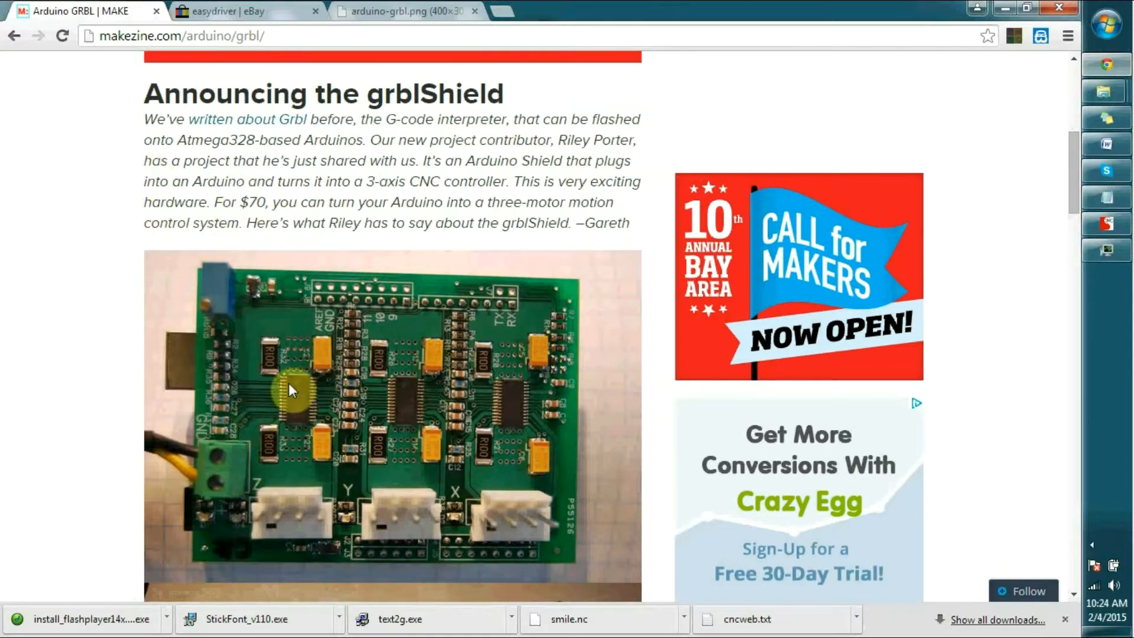
pyautogui.moveTo(310, 398)
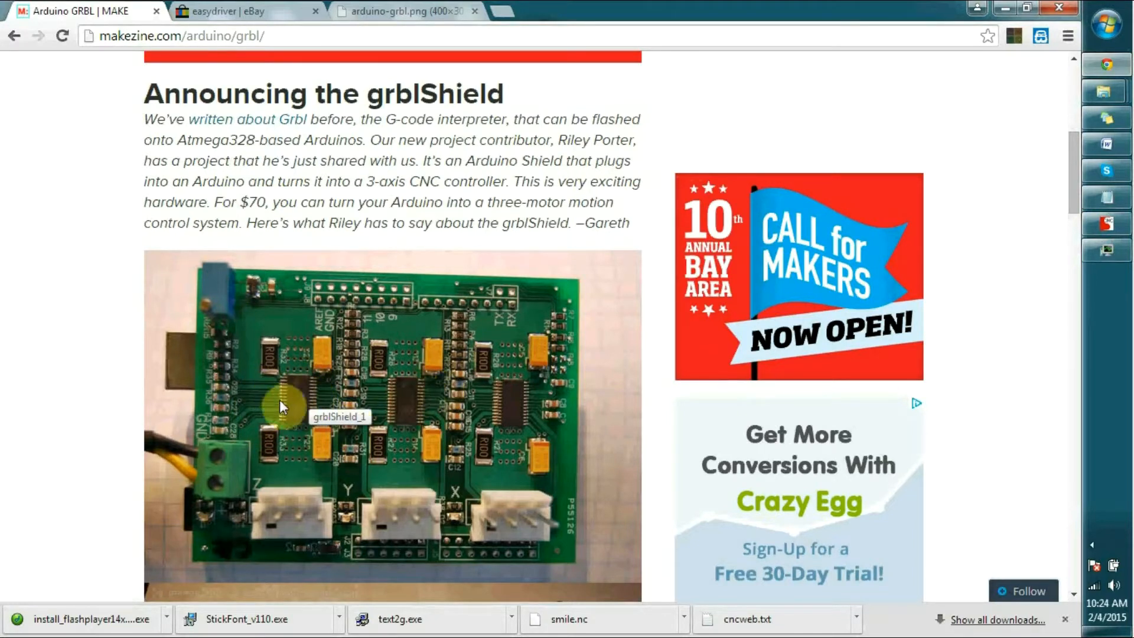
pyautogui.moveTo(274, 367)
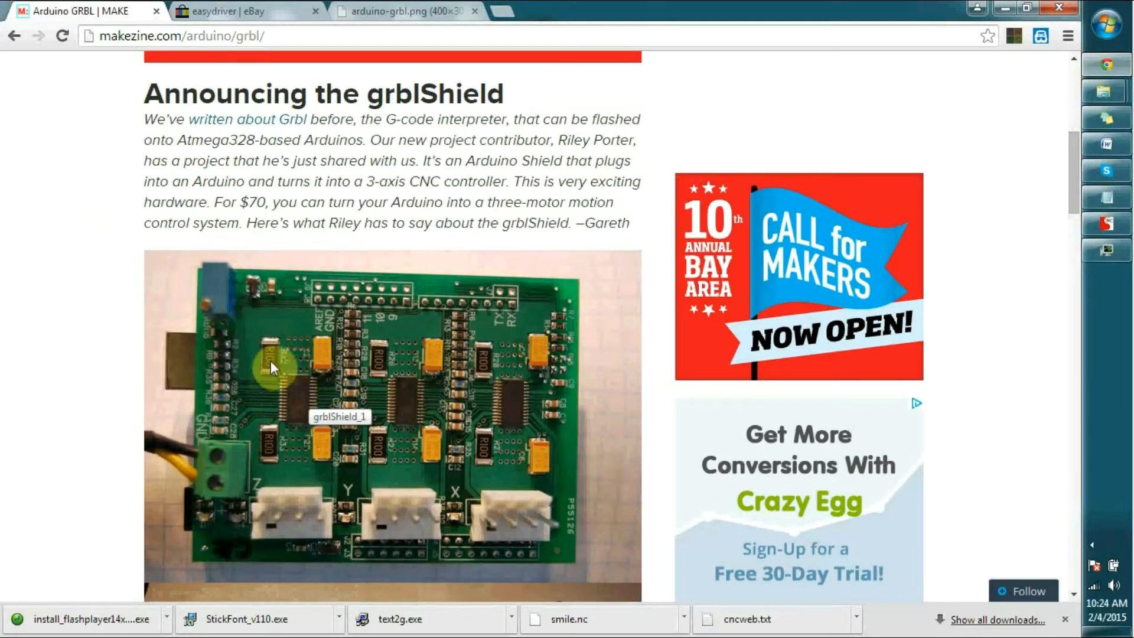
pyautogui.moveTo(283, 396)
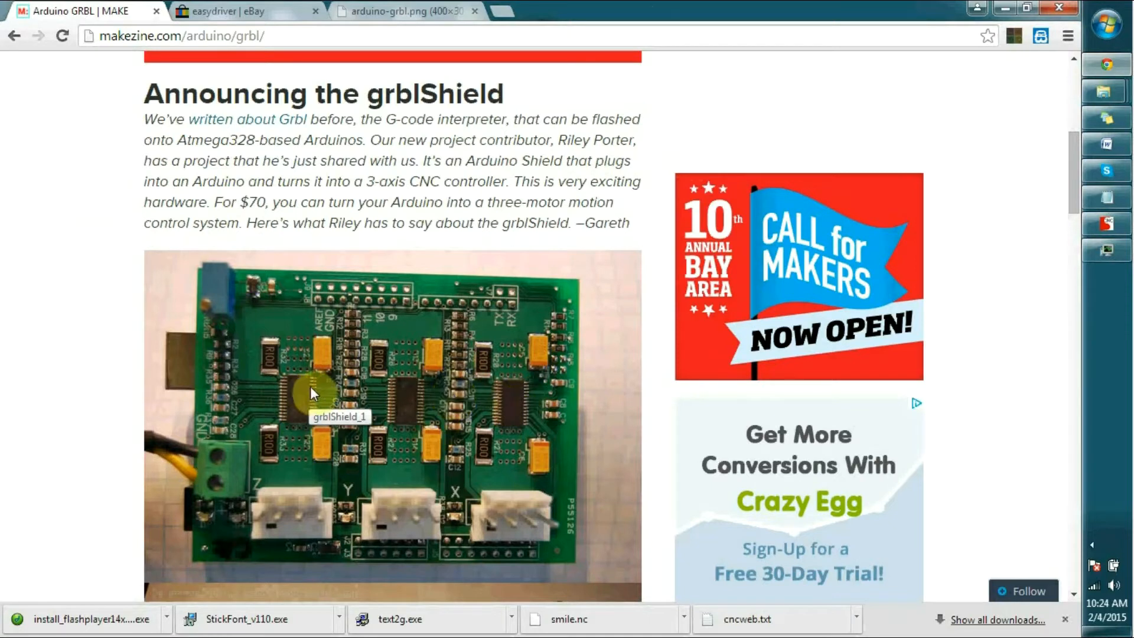
pyautogui.moveTo(288, 384)
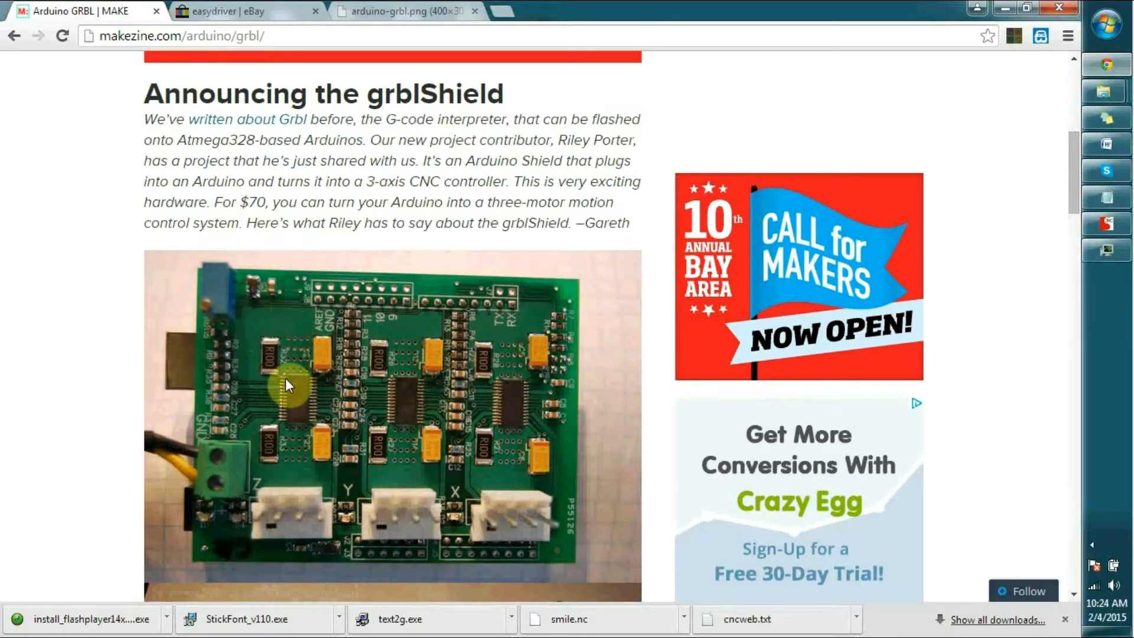
pyautogui.moveTo(287, 390)
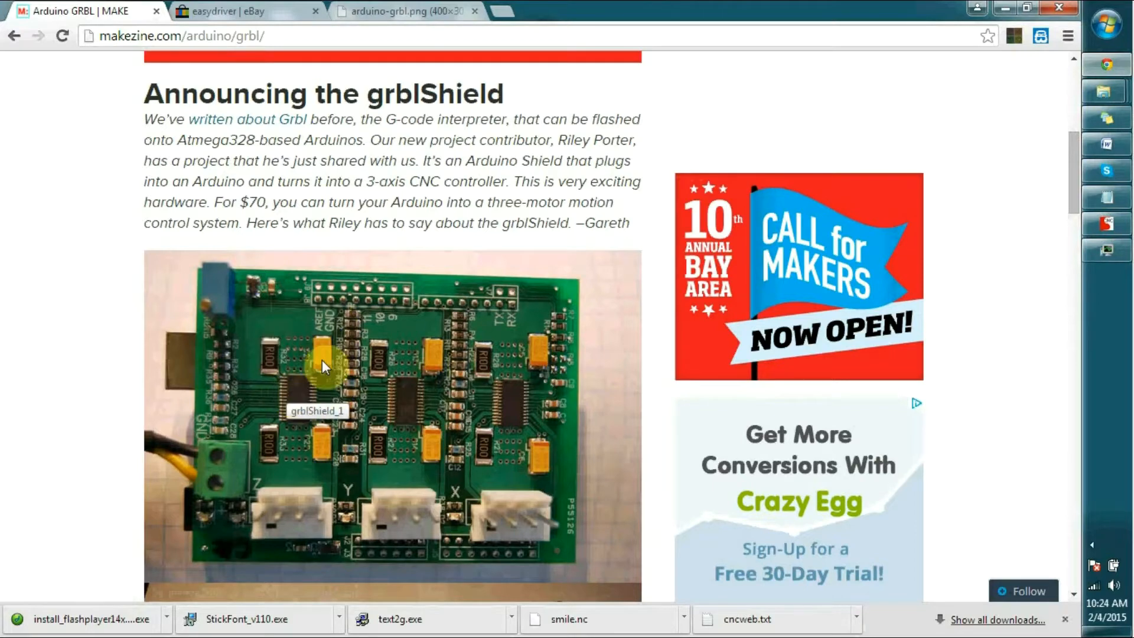
pyautogui.click(239, 10)
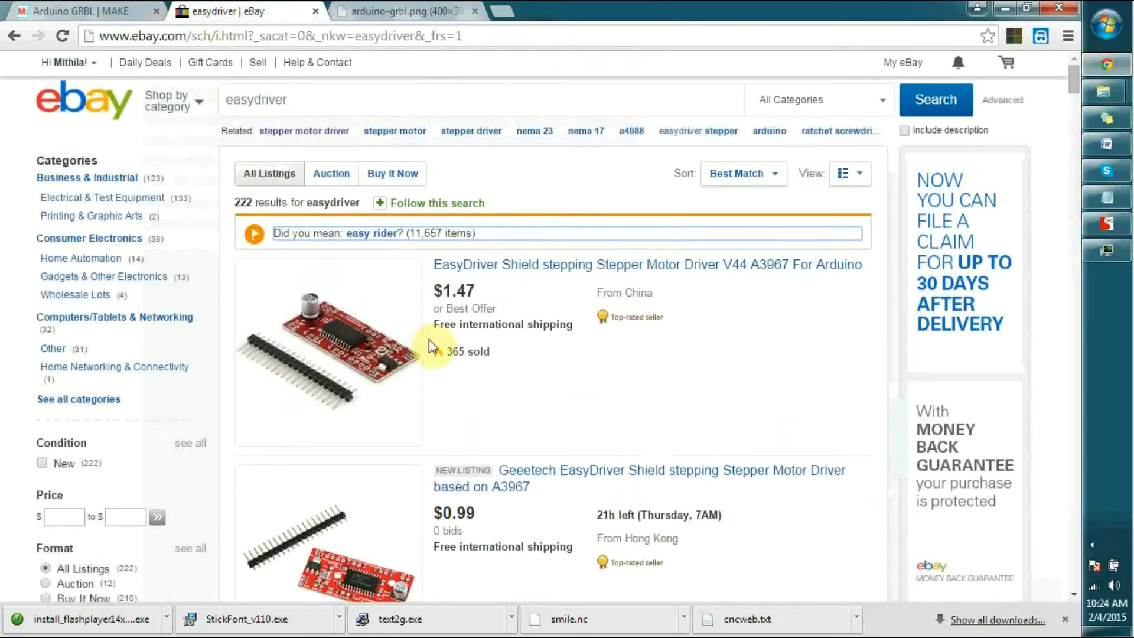
pyautogui.moveTo(452, 301)
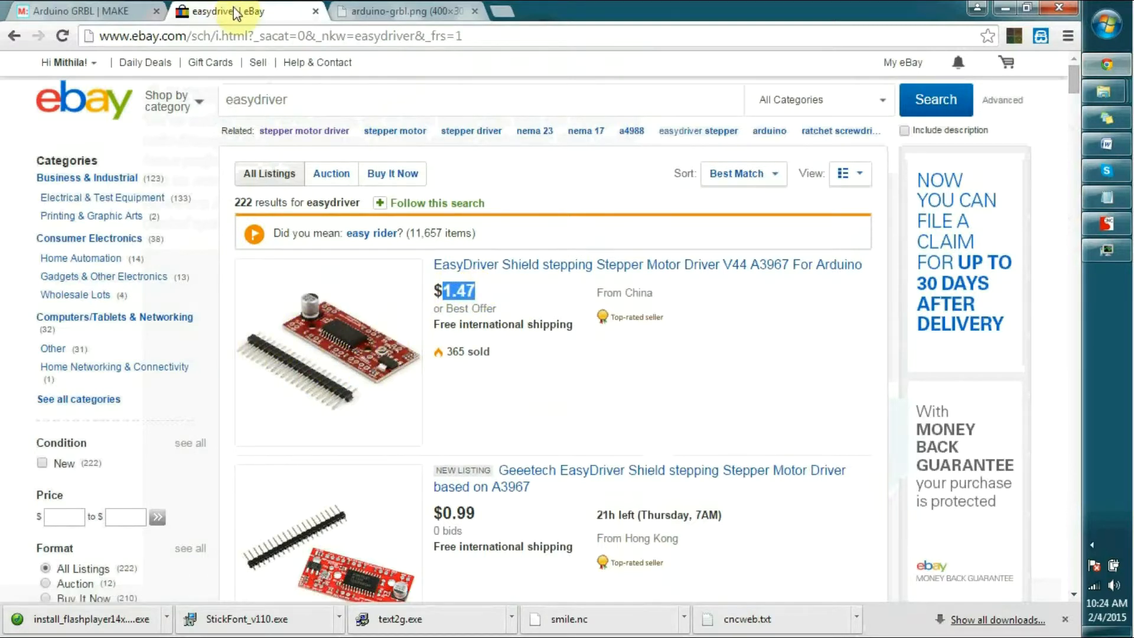
pyautogui.moveTo(77, 12)
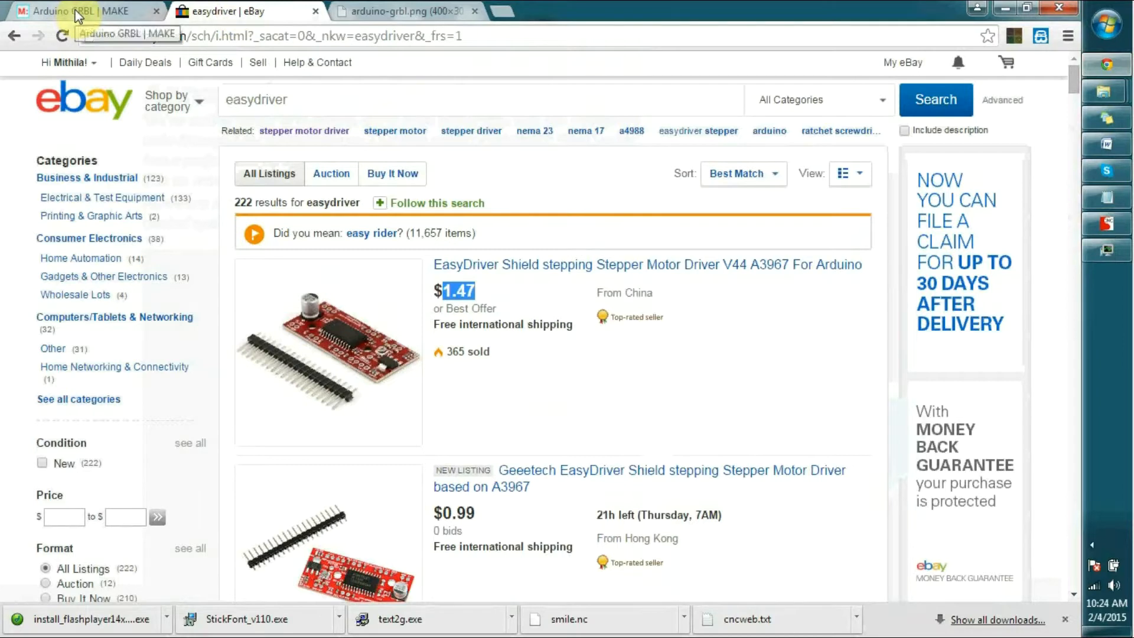
pyautogui.moveTo(455, 65)
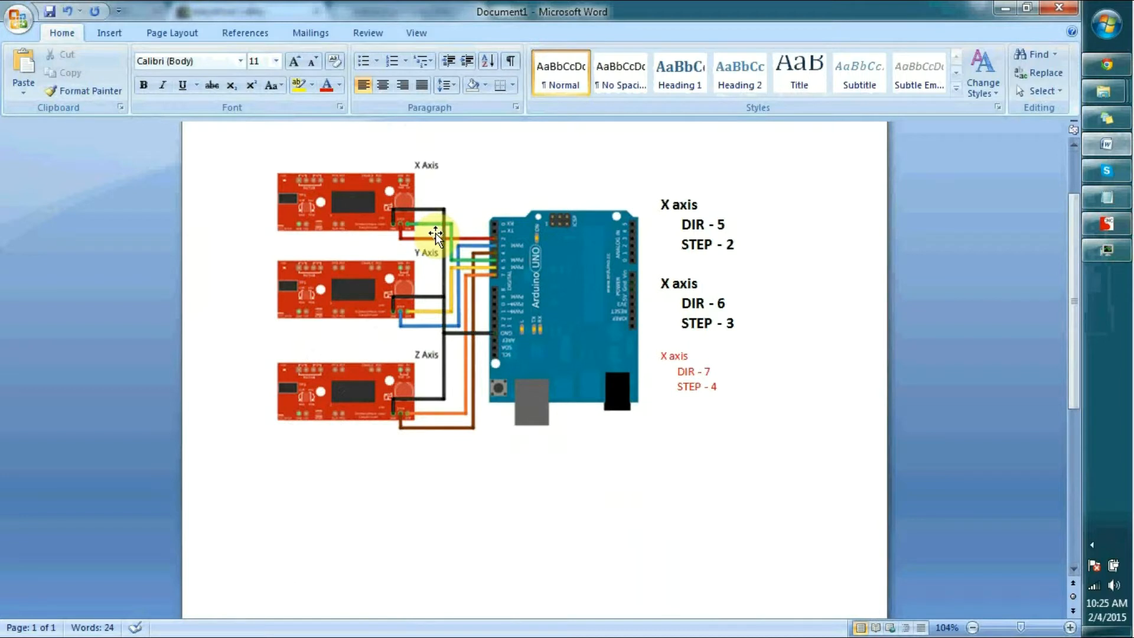
# Change the pin list headings to Y and Z axis and select the red Z axis pins
pyautogui.click(650, 435)
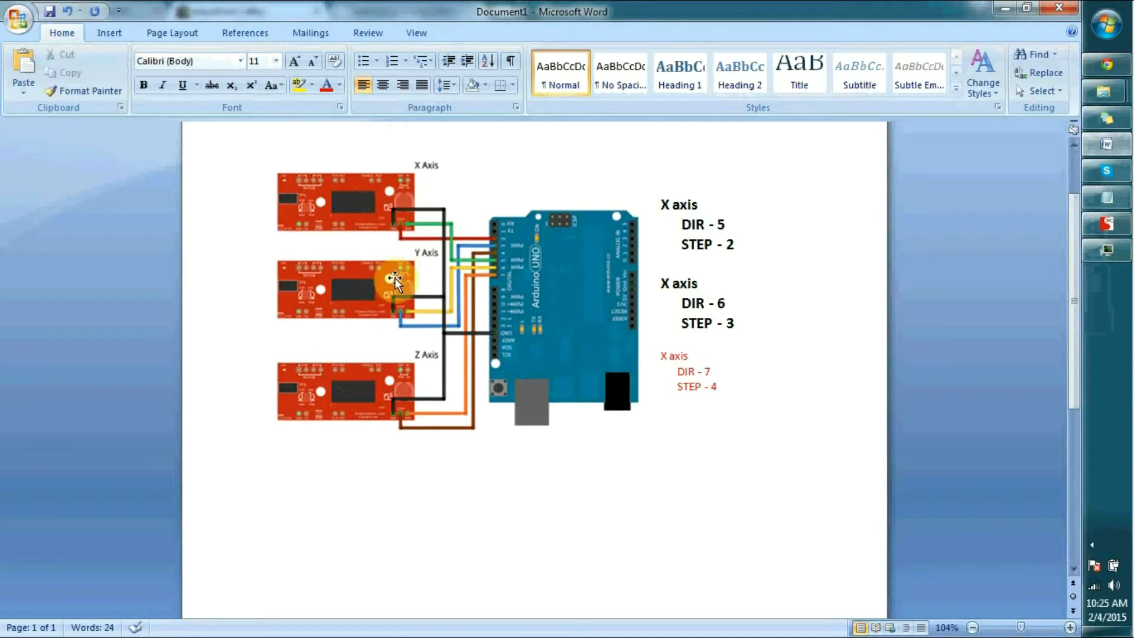
pyautogui.moveTo(681, 223)
pyautogui.write('Y')
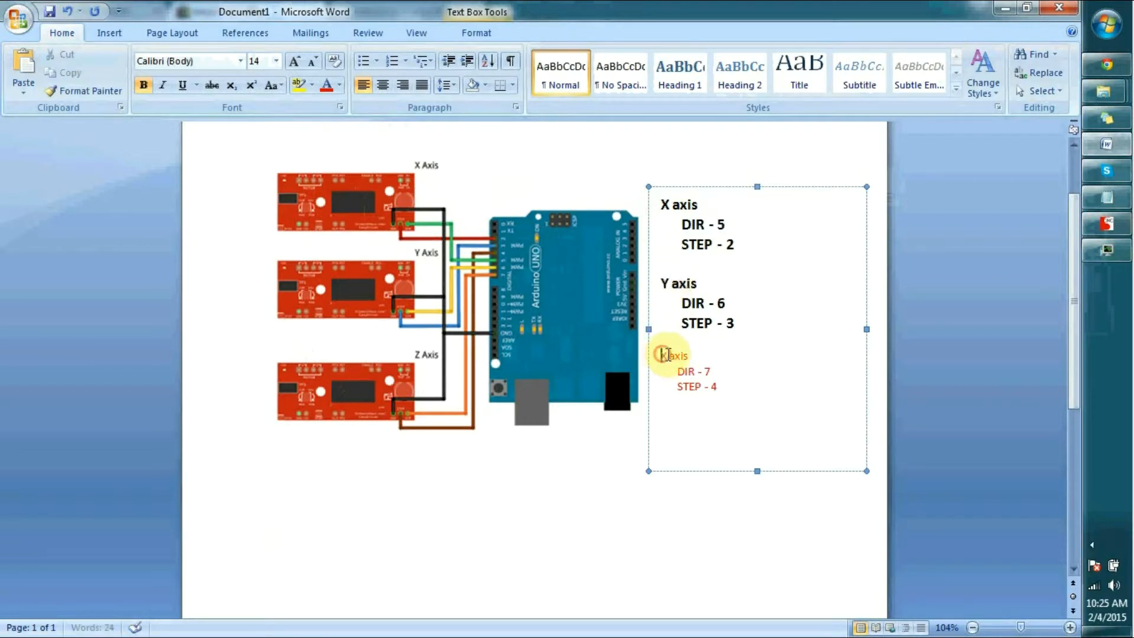
pyautogui.click(663, 355)
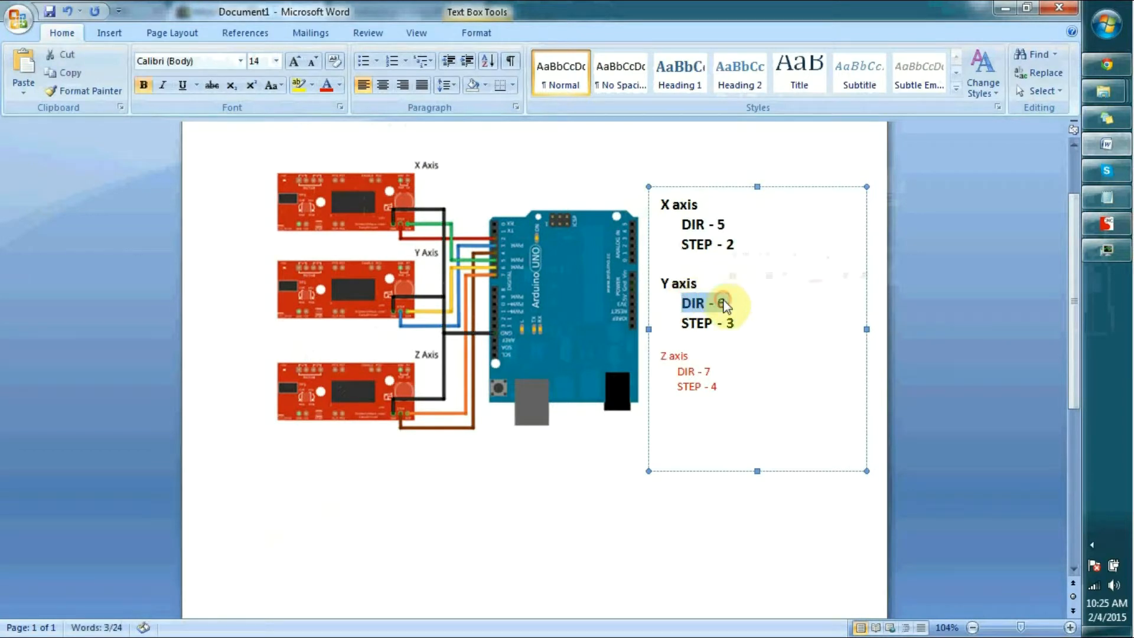
pyautogui.write('6')
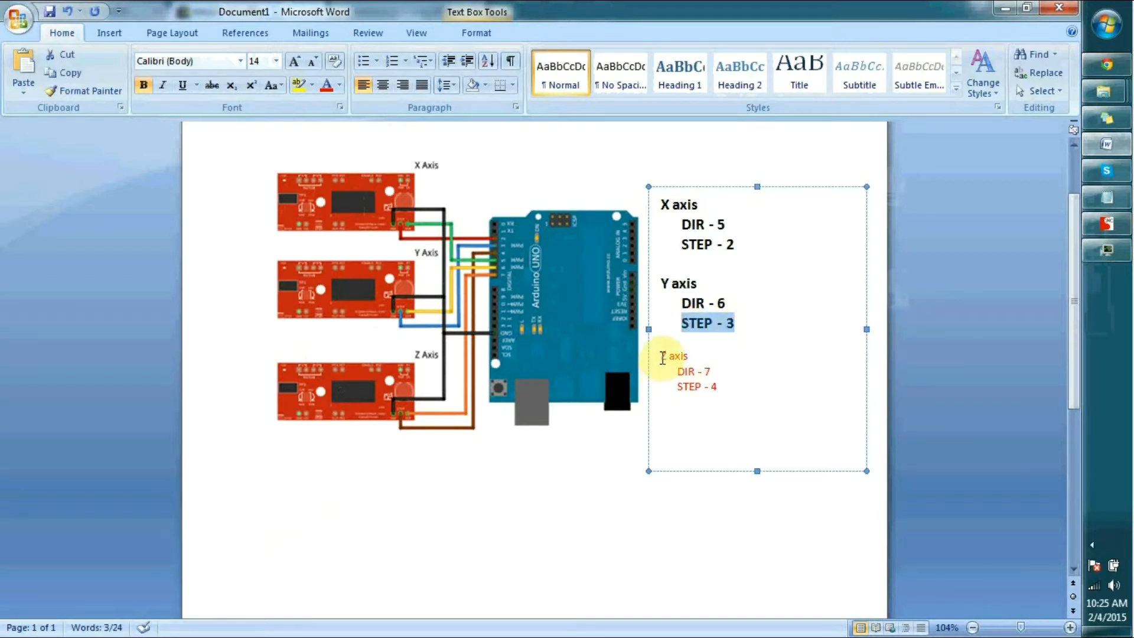
pyautogui.moveTo(661, 355); pyautogui.dragTo(713, 387)
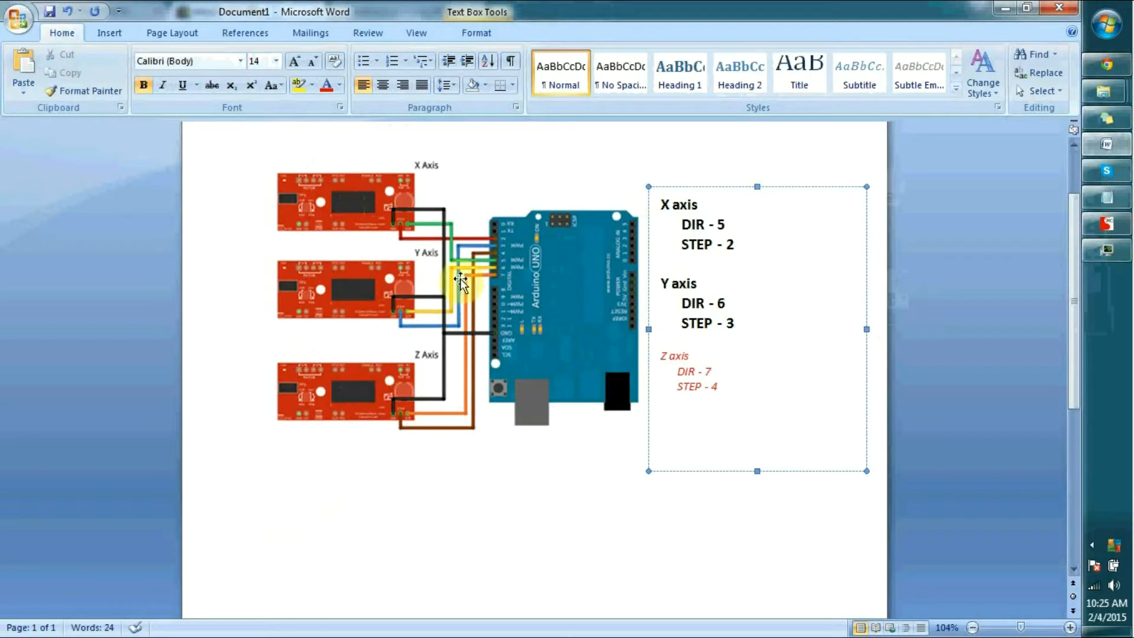
pyautogui.moveTo(445, 279)
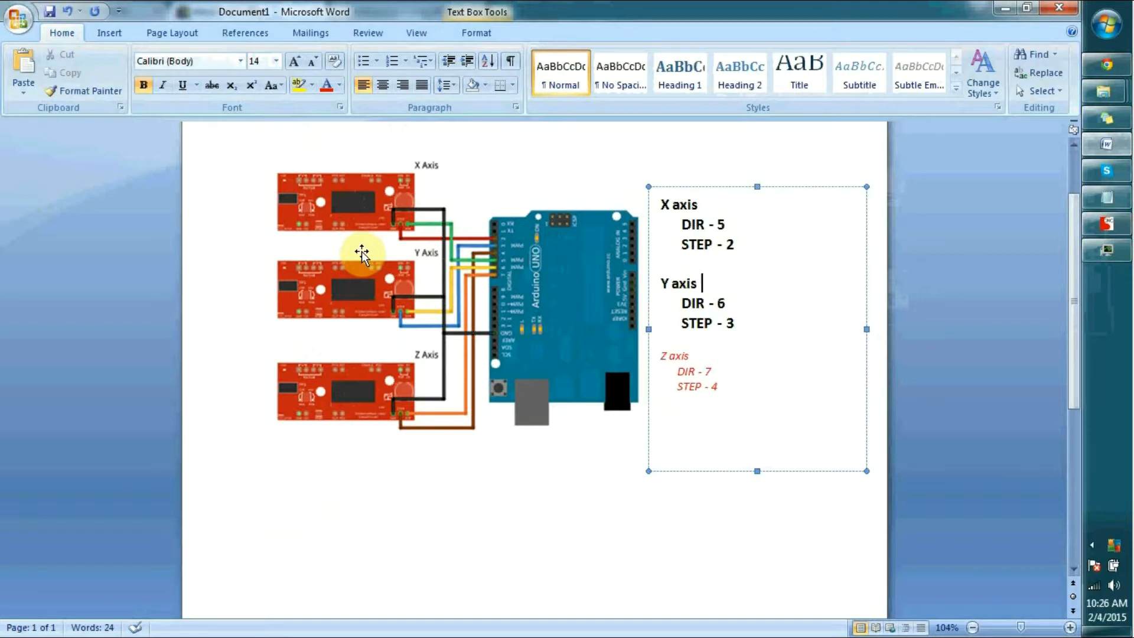
pyautogui.moveTo(561, 315)
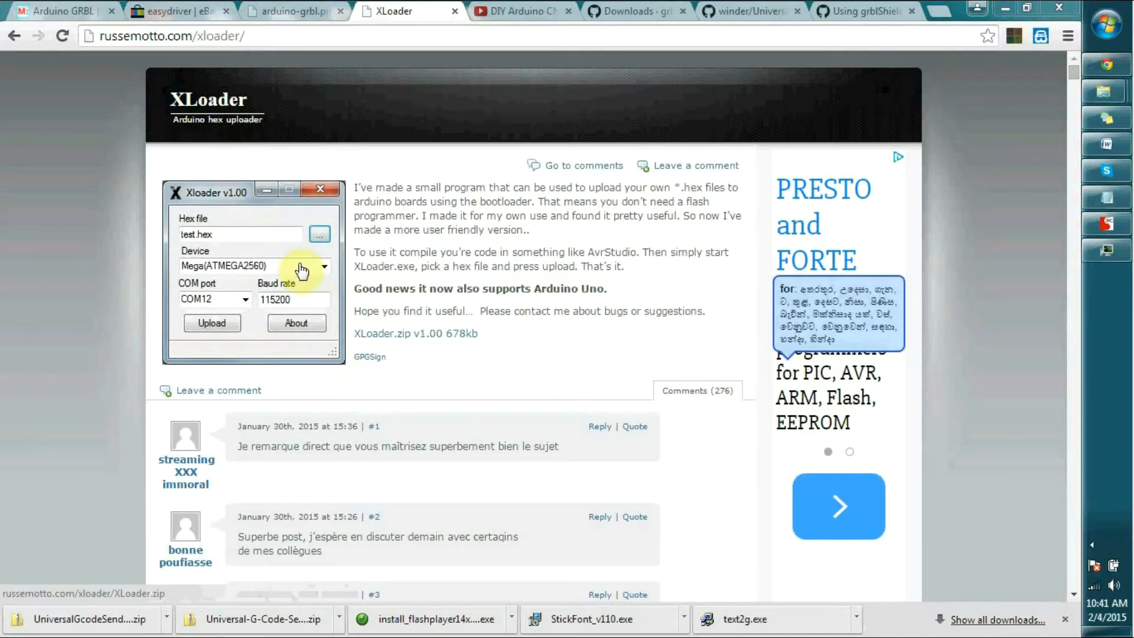
# Download XLoader.zip v1.00 and open the downloaded archive
pyautogui.click(415, 333)
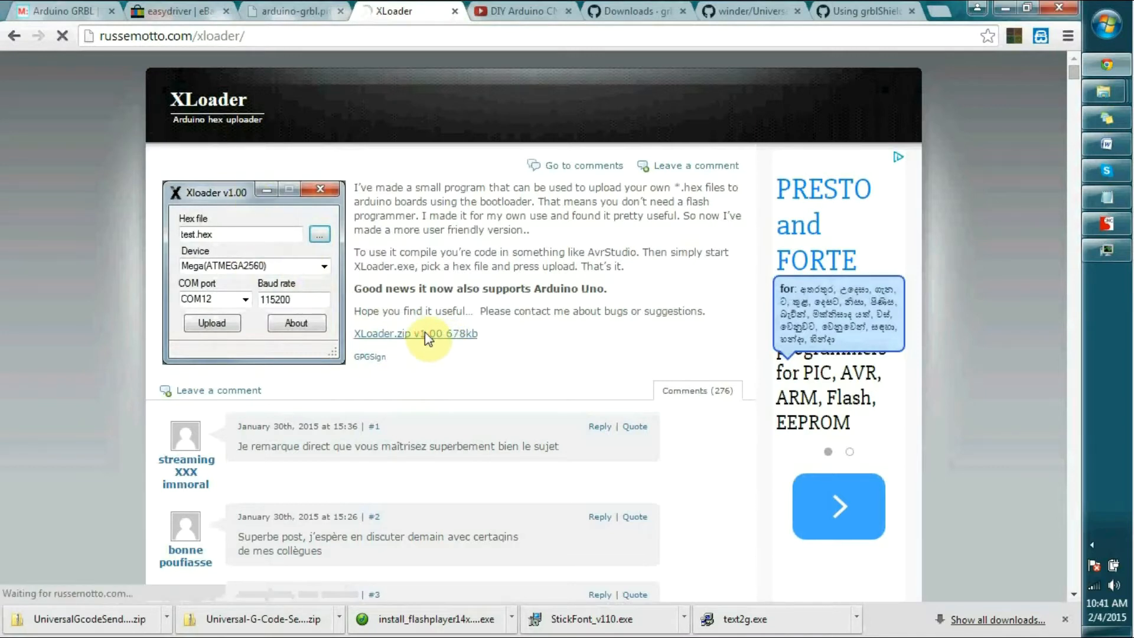
pyautogui.click(415, 333)
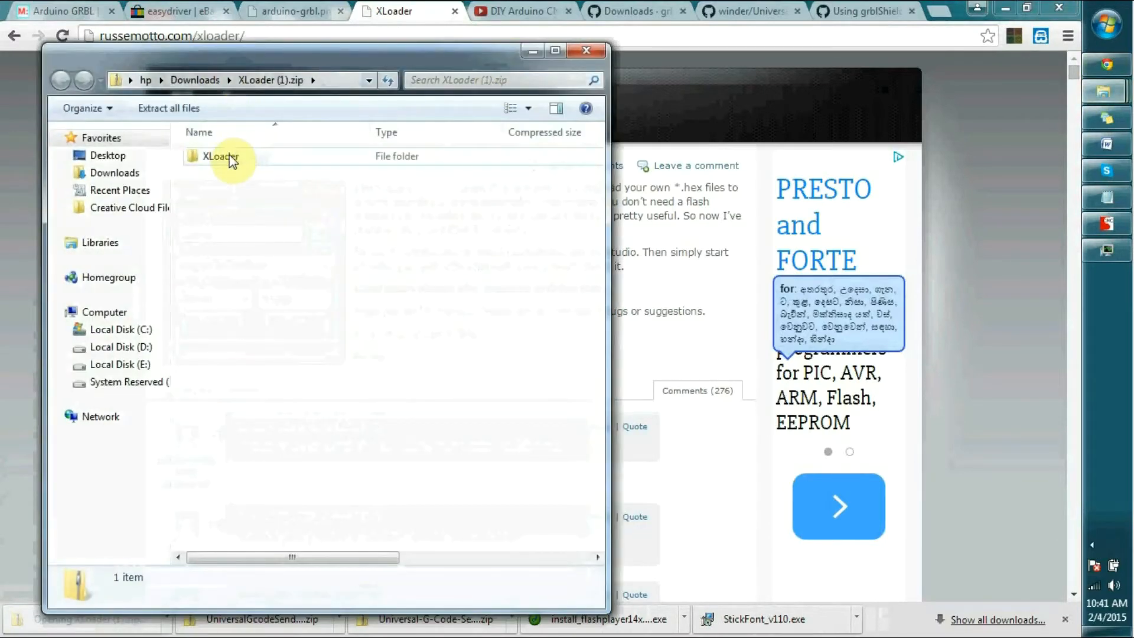
# Extract the XLoader archive into Downloads and launch XLoader.exe from the extracted folder
pyautogui.doubleClick(218, 156)
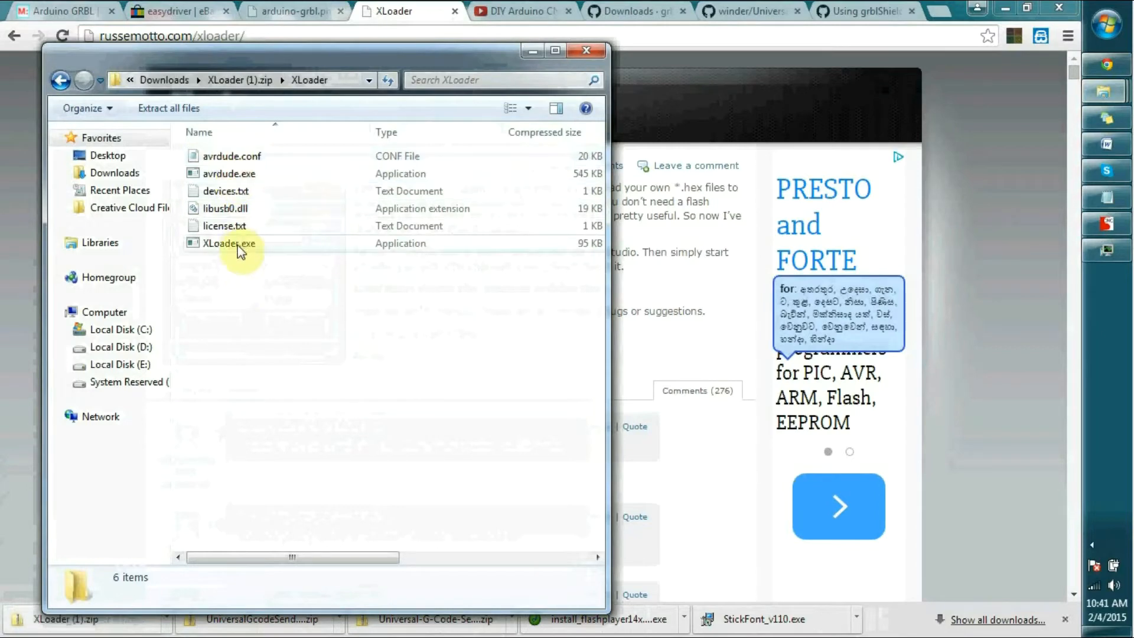
pyautogui.doubleClick(229, 243)
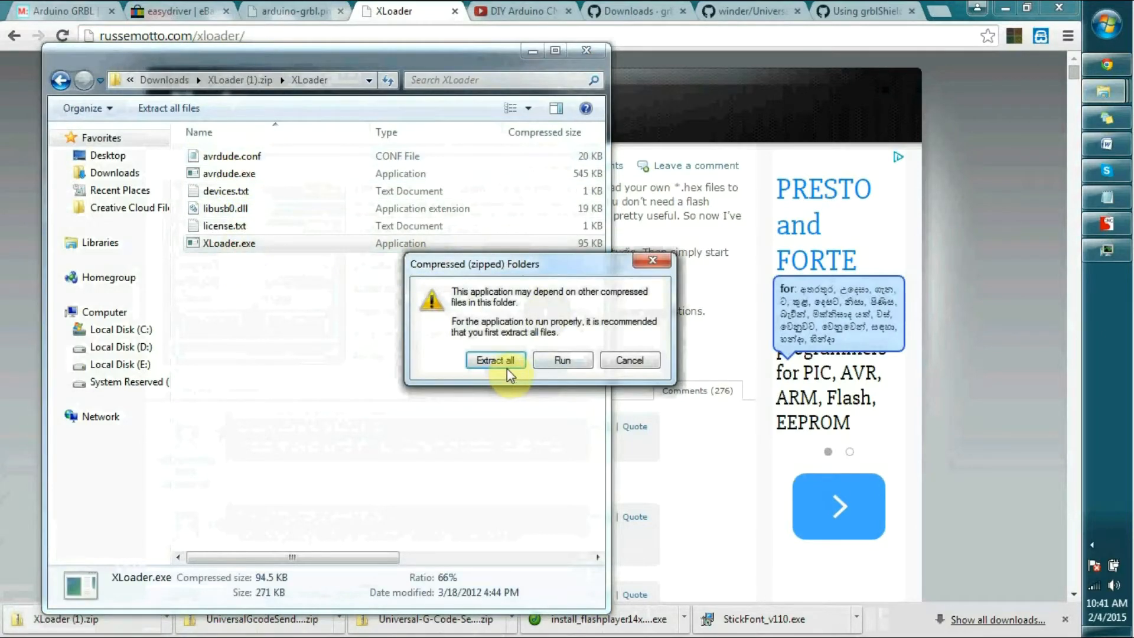
pyautogui.click(495, 360)
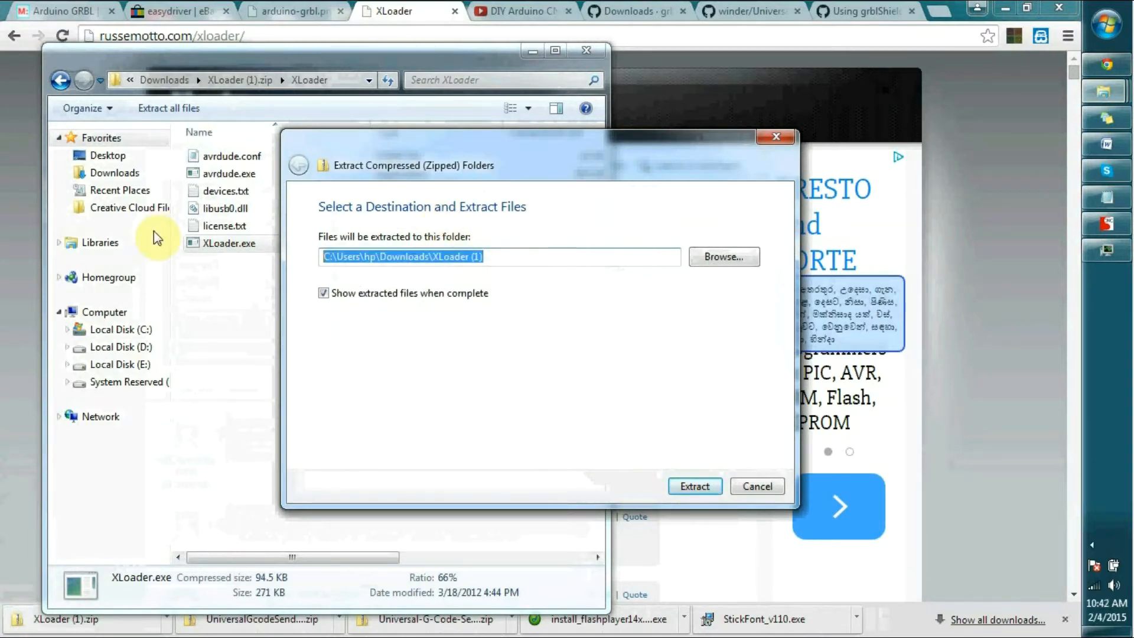
pyautogui.click(694, 486)
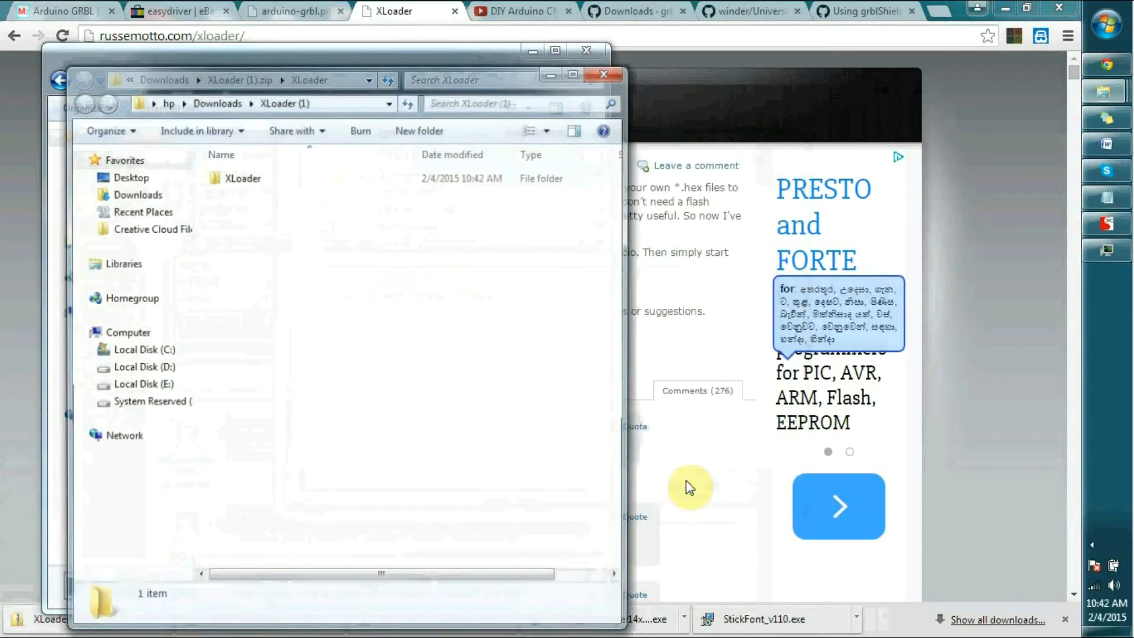
pyautogui.doubleClick(241, 177)
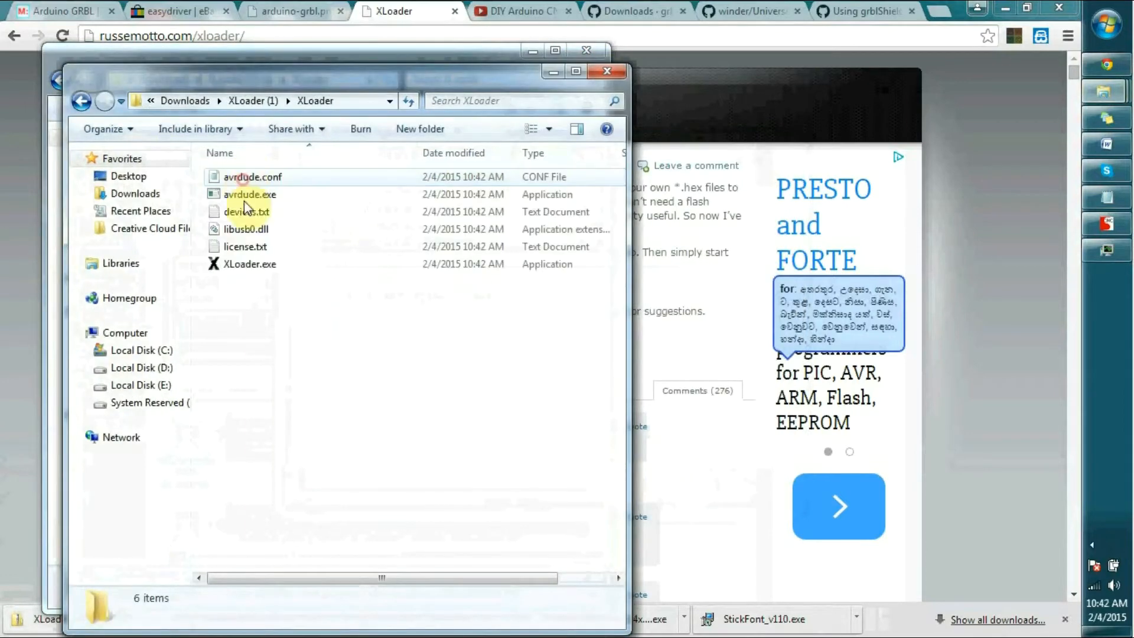
pyautogui.doubleClick(251, 264)
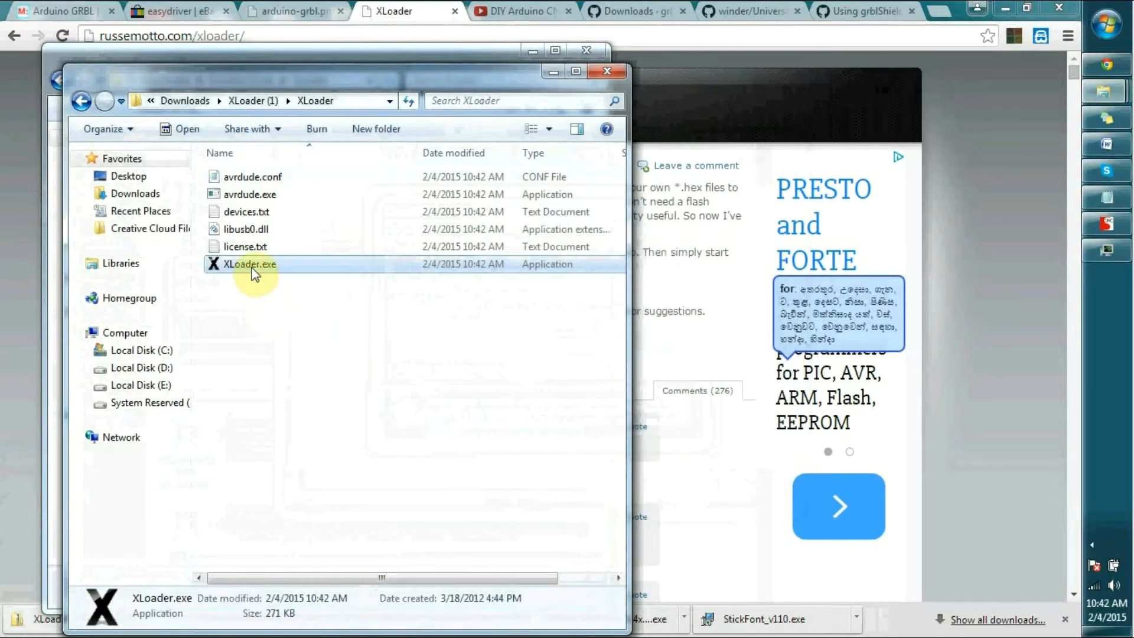
pyautogui.doubleClick(249, 264)
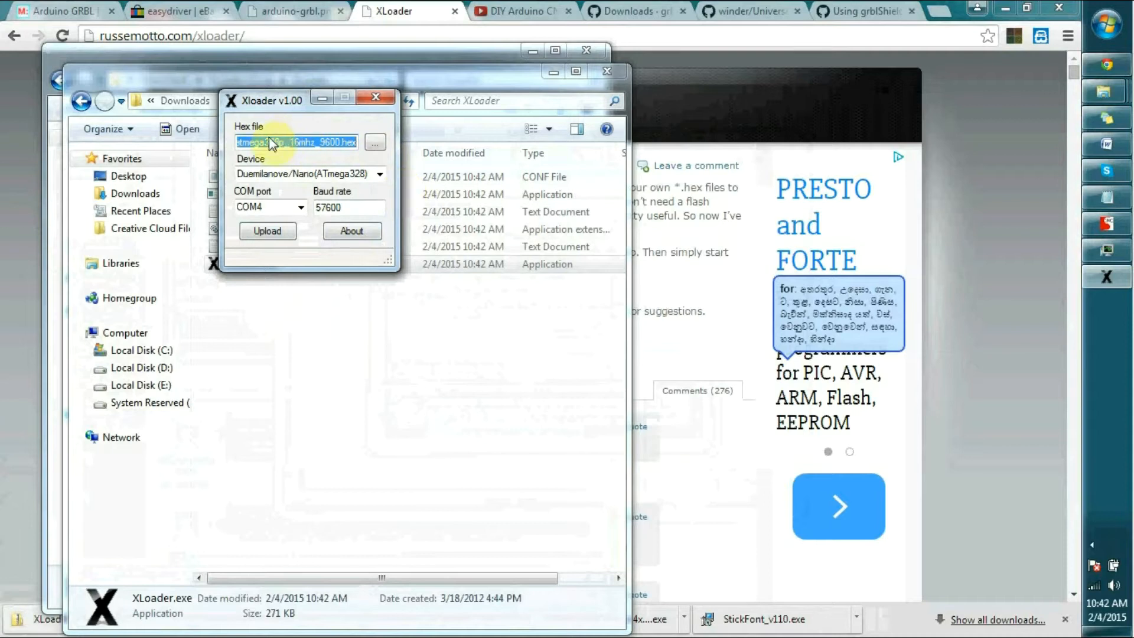
# Review the ATmega328p 16 MHz 9600 hex file name, then view grbl's downloads page
pyautogui.click(282, 142)
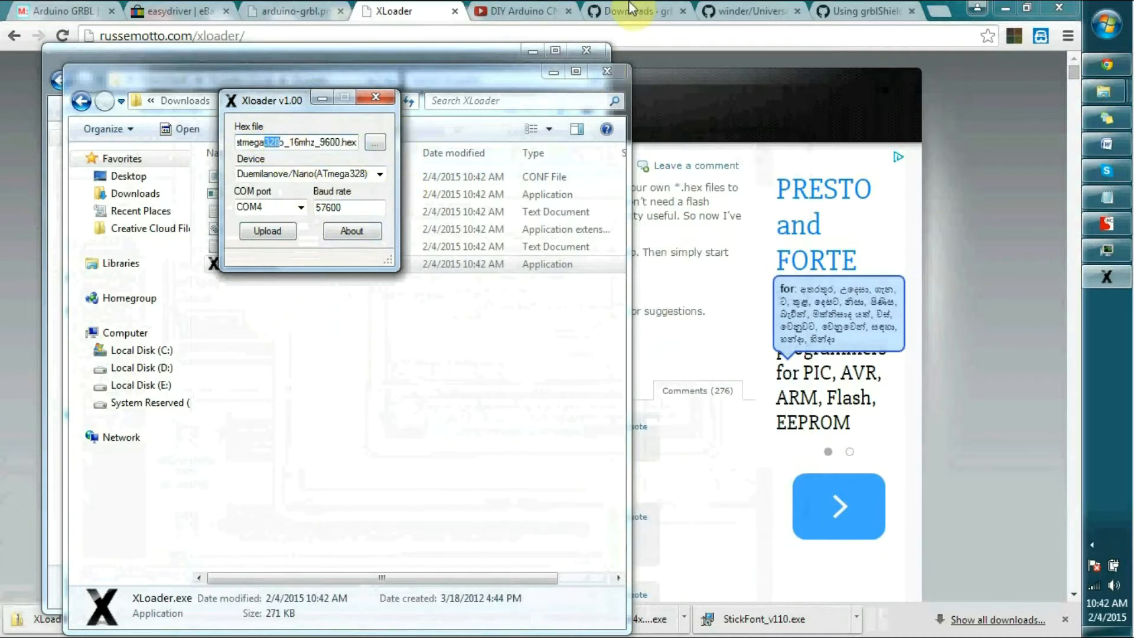
pyautogui.moveTo(639, 10)
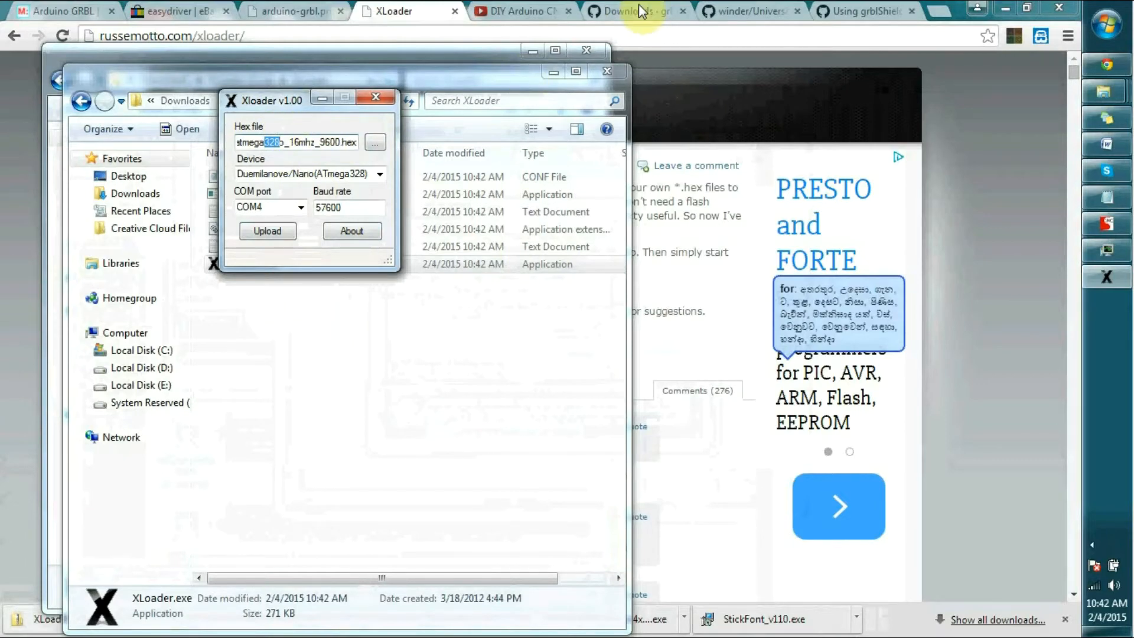
pyautogui.click(635, 11)
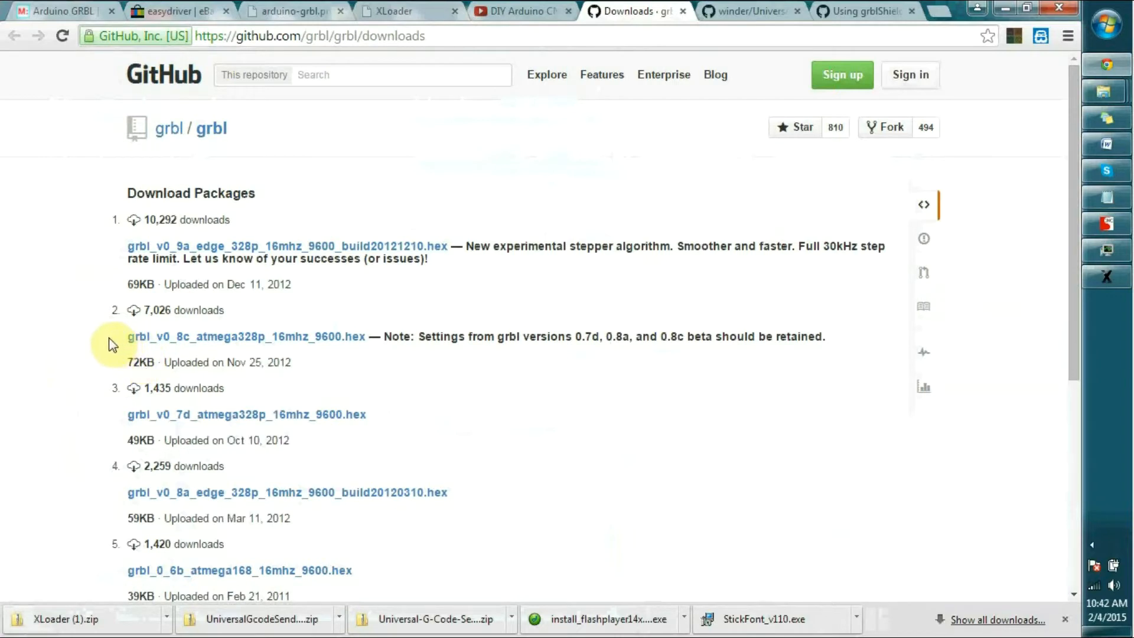
# Highlight the grbl_v0_8c_atmega328p_16mhz_9600.hex package name
pyautogui.doubleClick(246, 336)
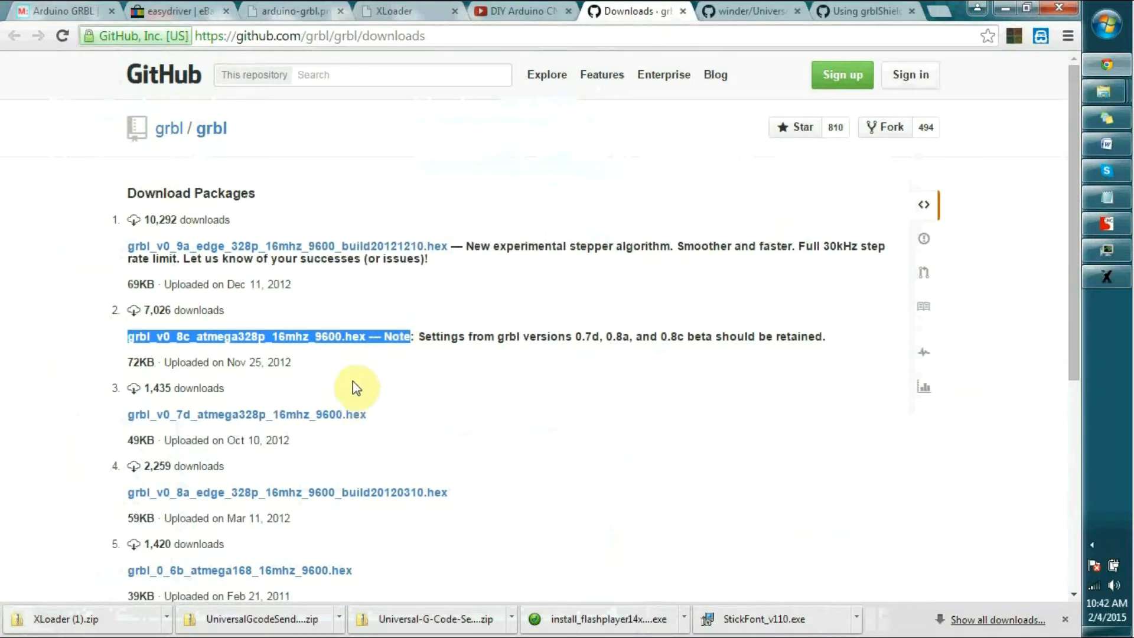
pyautogui.moveTo(360, 381)
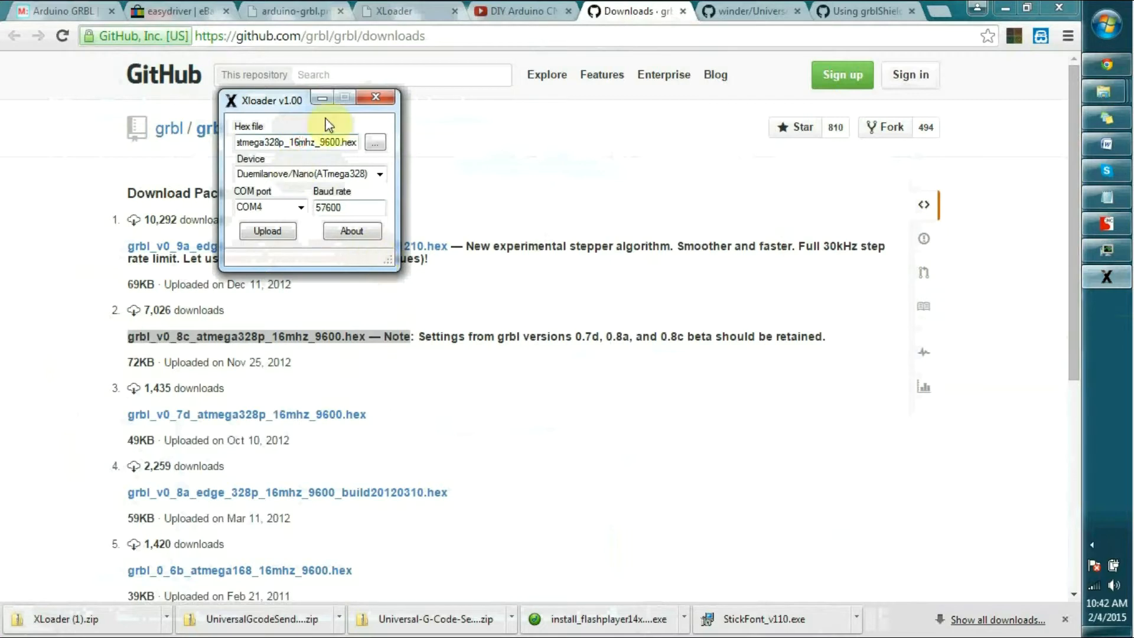
# Confirm Duemilanove/Nano(ATmega328) on COM4 and upload grbl until 26486 bytes are uploaded
pyautogui.click(299, 208)
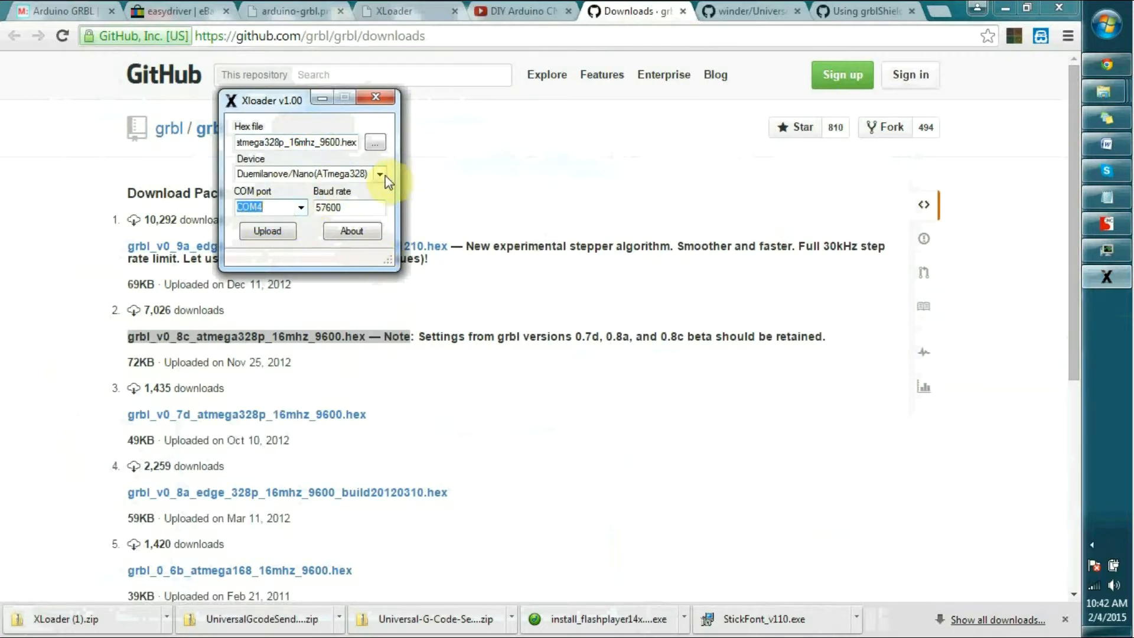
pyautogui.click(381, 173)
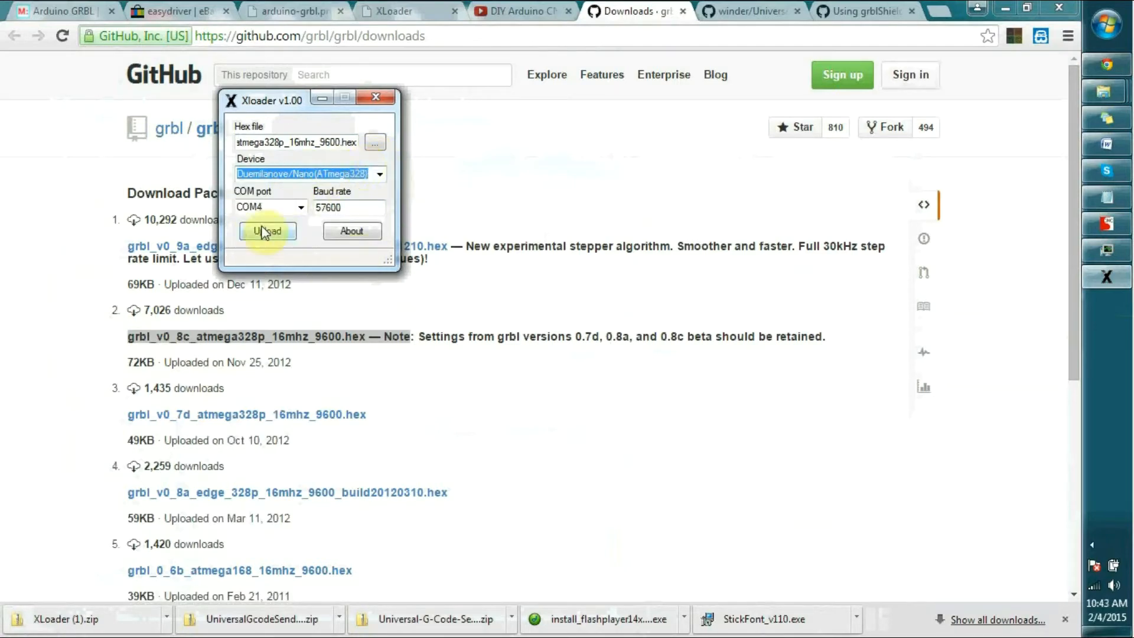
pyautogui.click(267, 231)
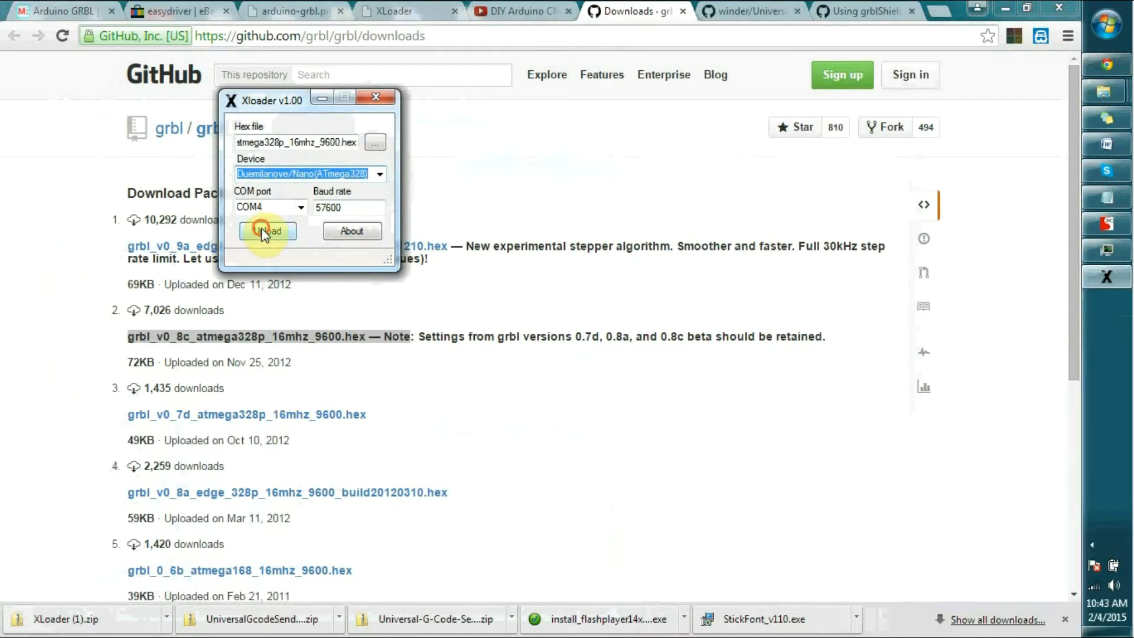
pyautogui.click(267, 231)
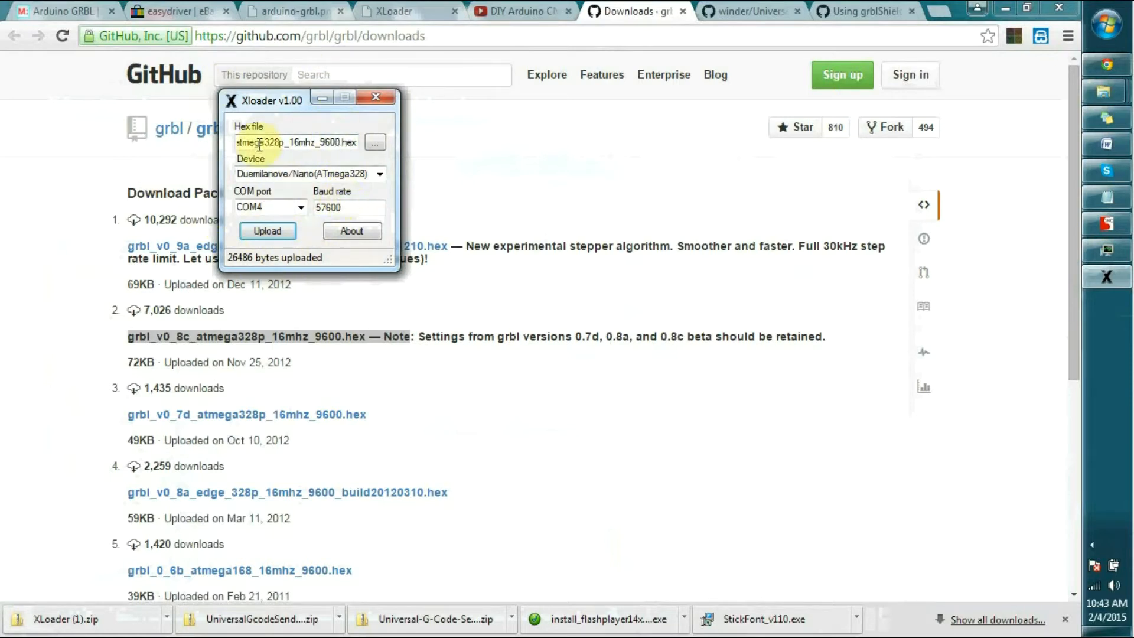
pyautogui.moveTo(303, 179)
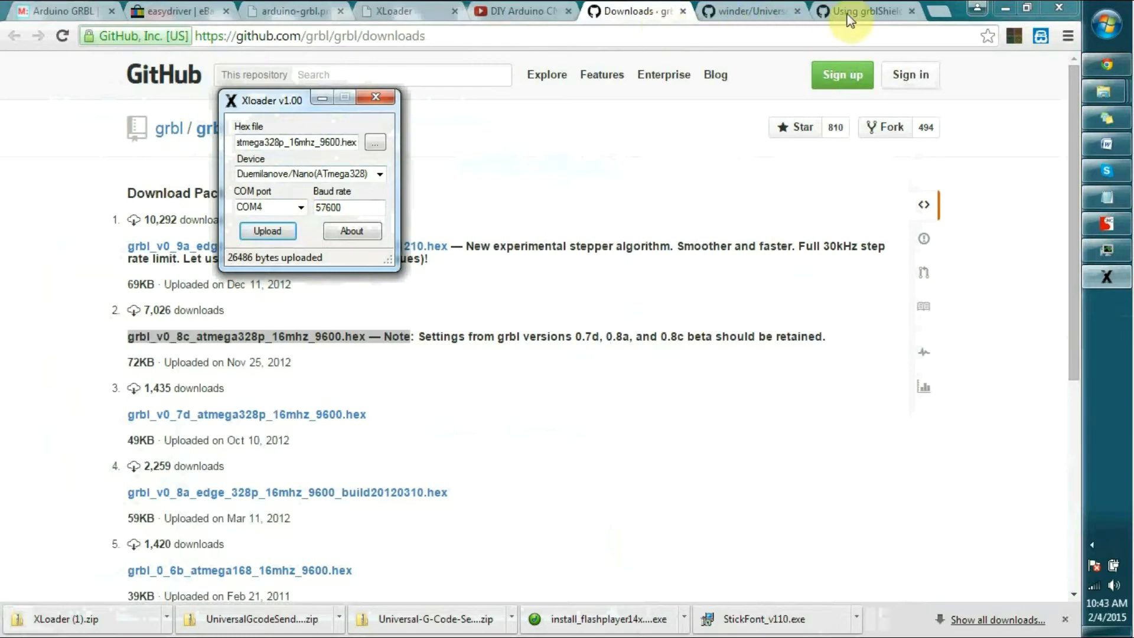
pyautogui.click(865, 10)
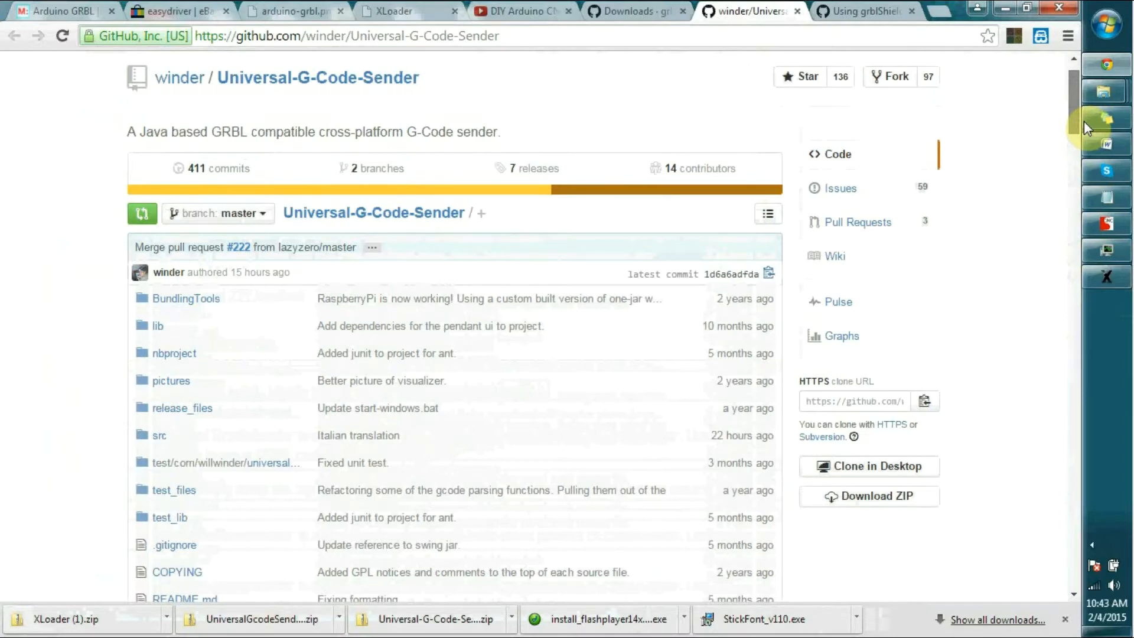
# Open the downloaded Universal Gcode Sender v1.0.6 zip and select UniversalGcodeSender.jar
pyautogui.scroll(-3)
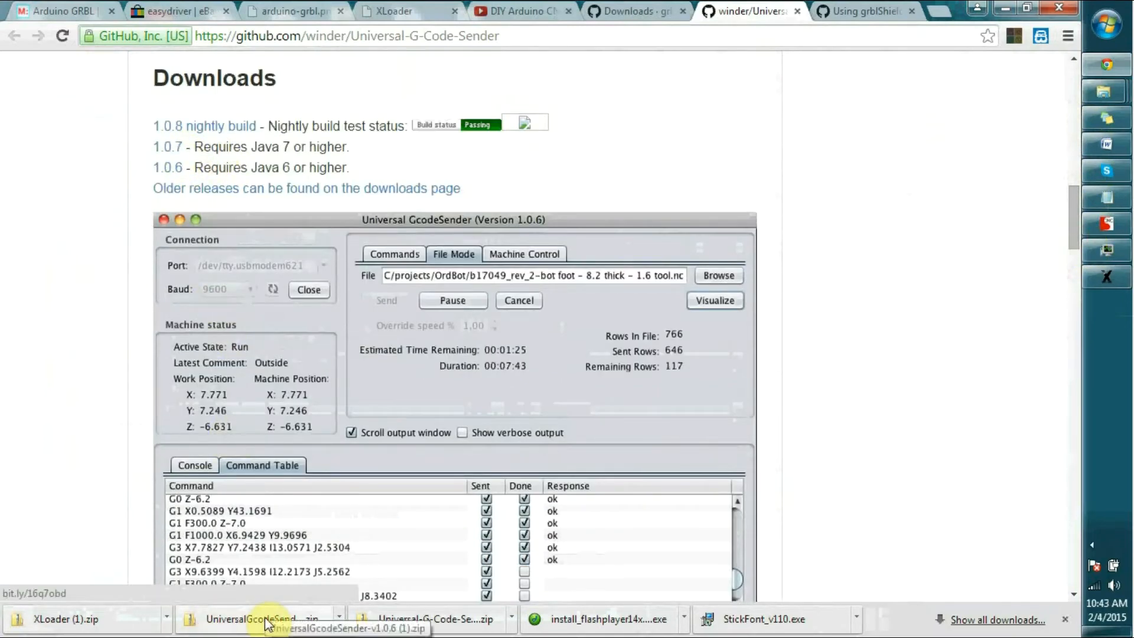
pyautogui.click(260, 618)
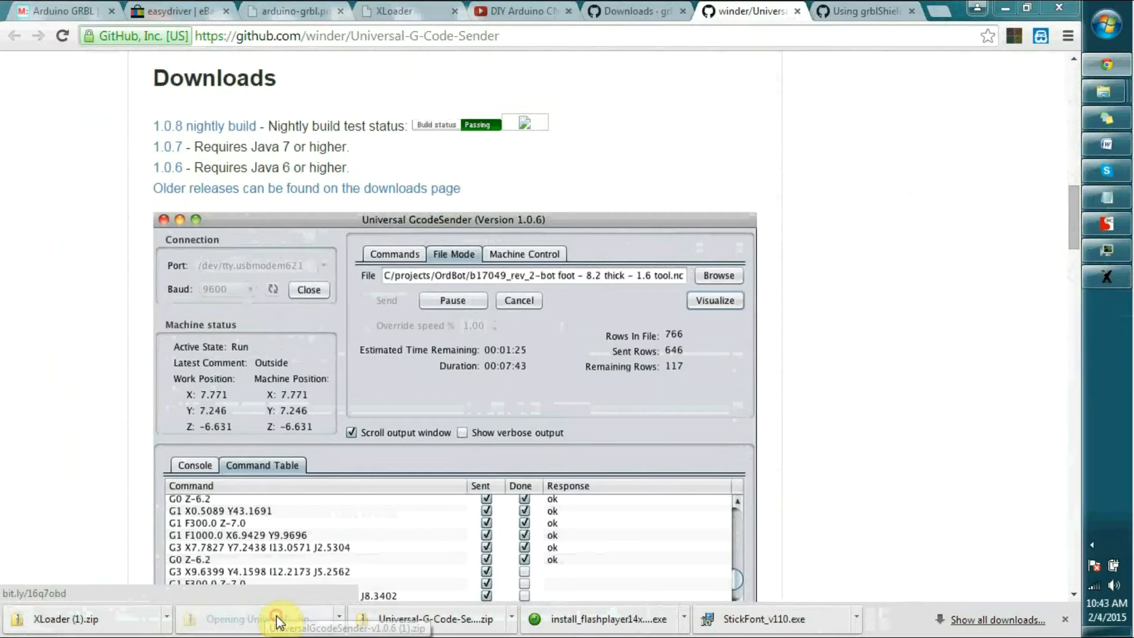
pyautogui.click(278, 619)
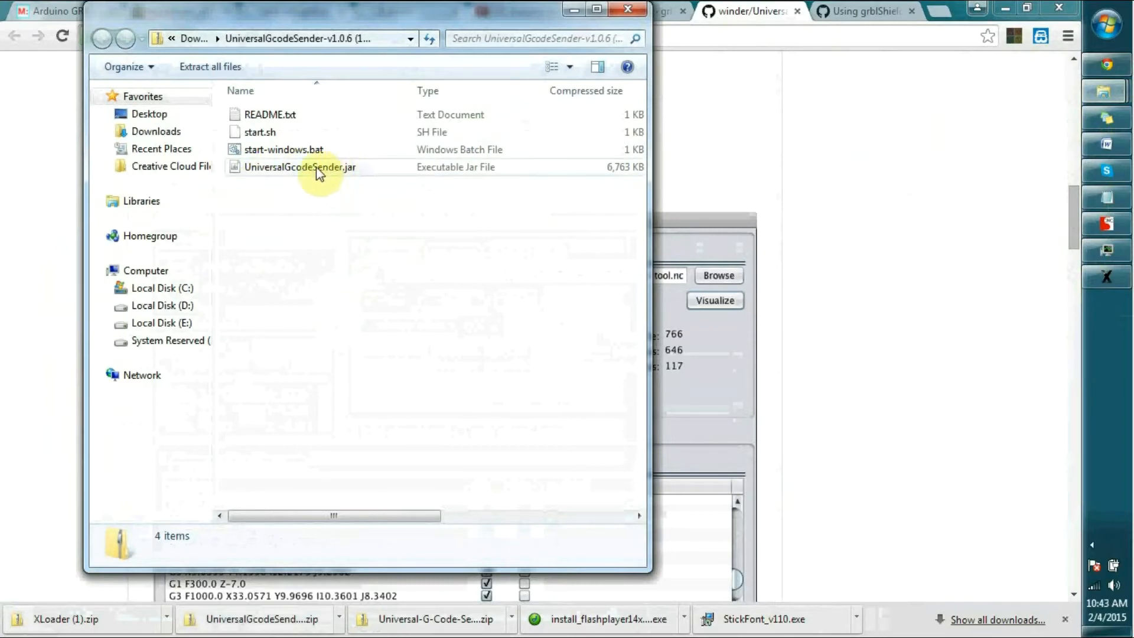
pyautogui.click(300, 167)
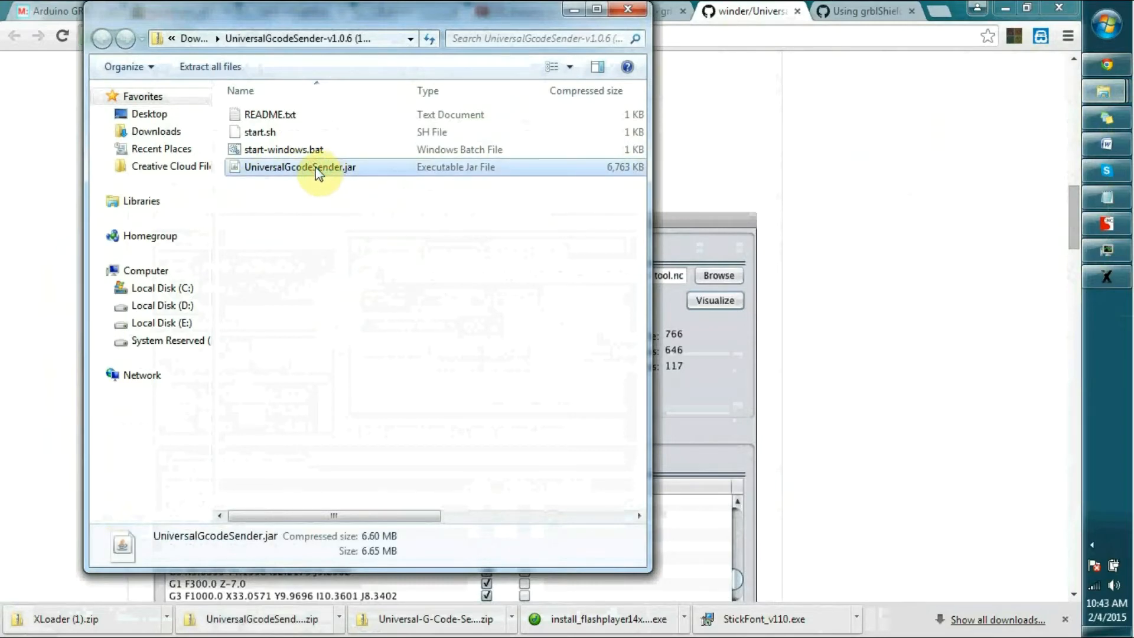
# Launch Universal Gcode Sender and connect to the board on COM4 at 9600 baud
pyautogui.doubleClick(300, 166)
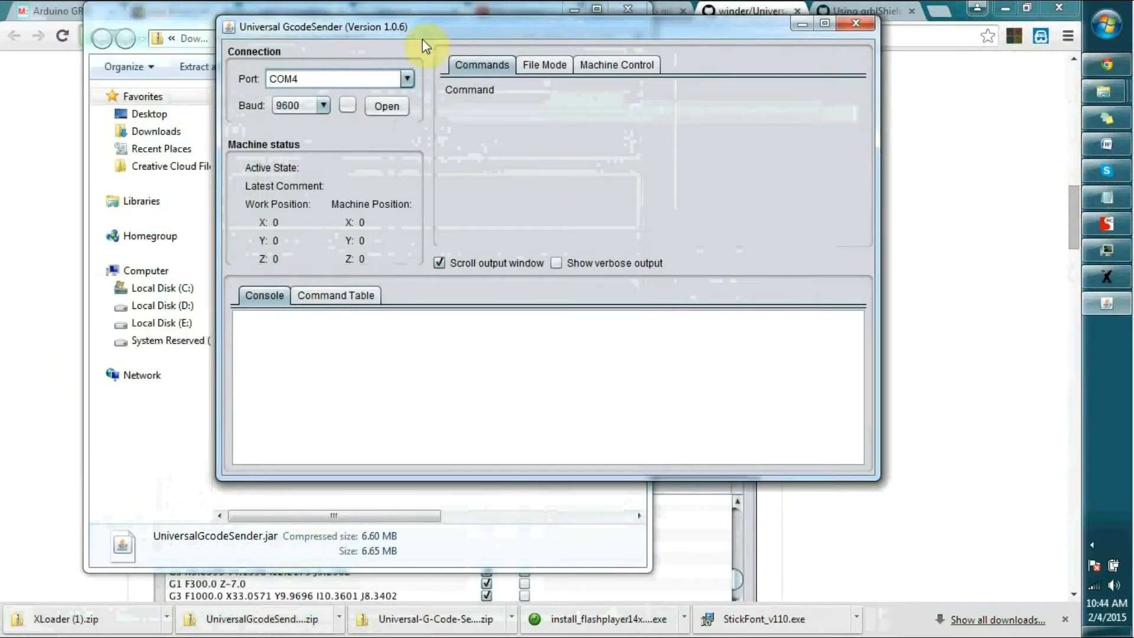
pyautogui.click(406, 78)
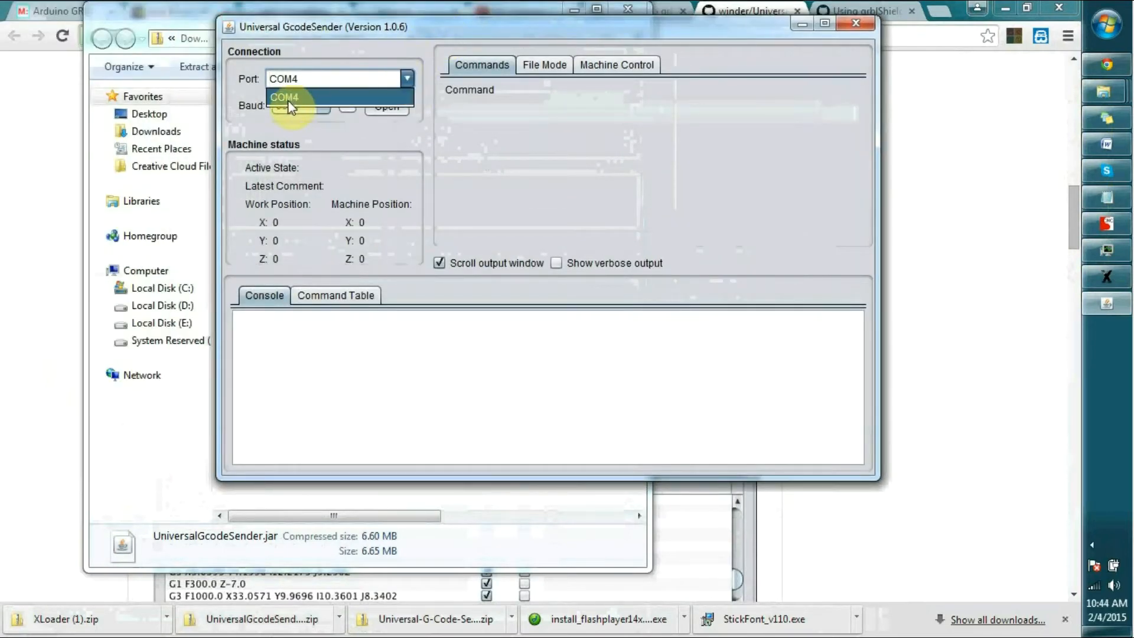
pyautogui.click(283, 97)
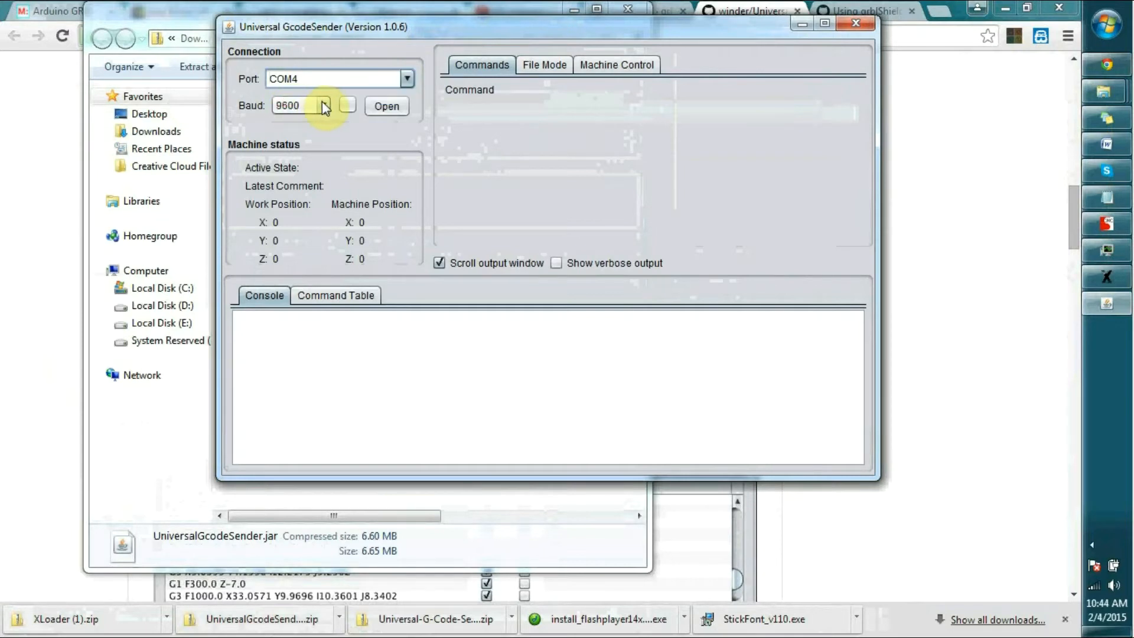
pyautogui.click(322, 105)
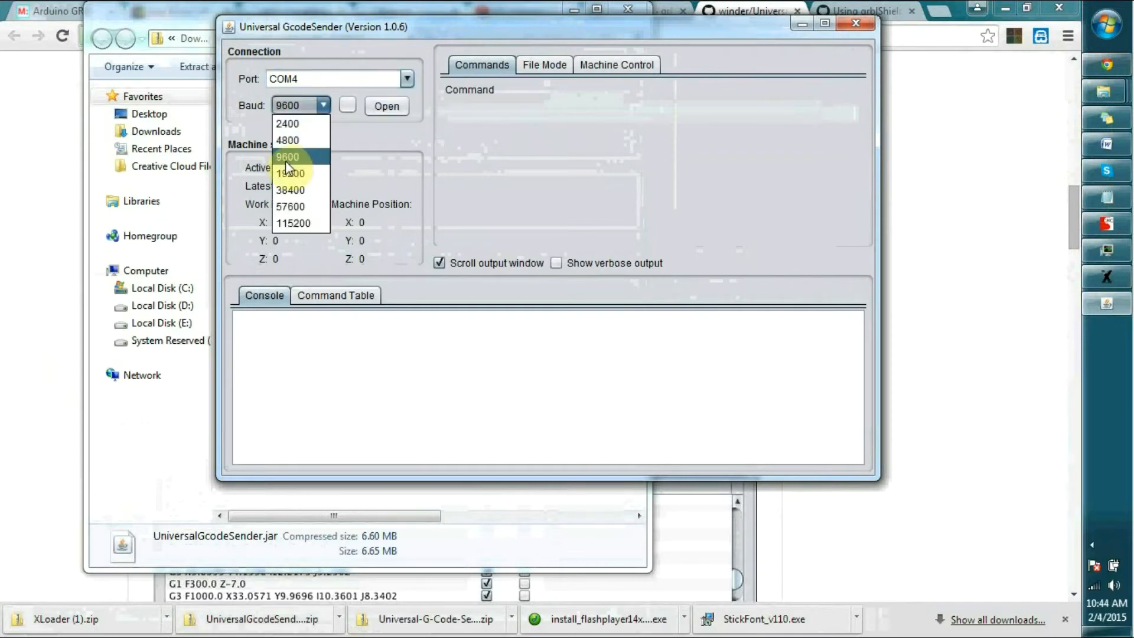
pyautogui.click(287, 157)
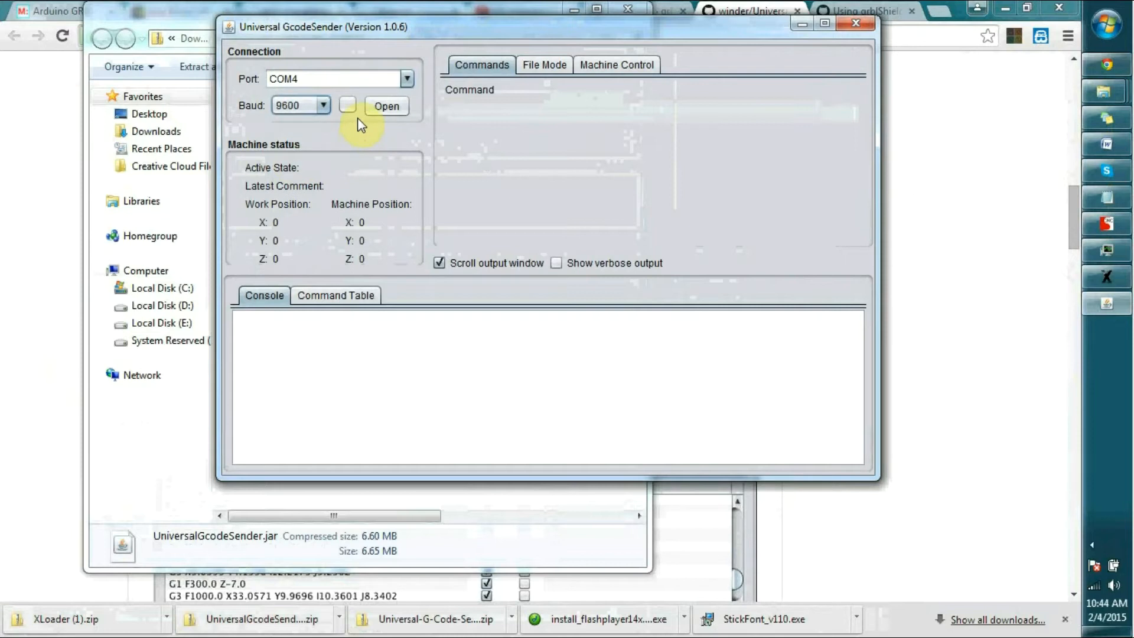
pyautogui.moveTo(406, 78)
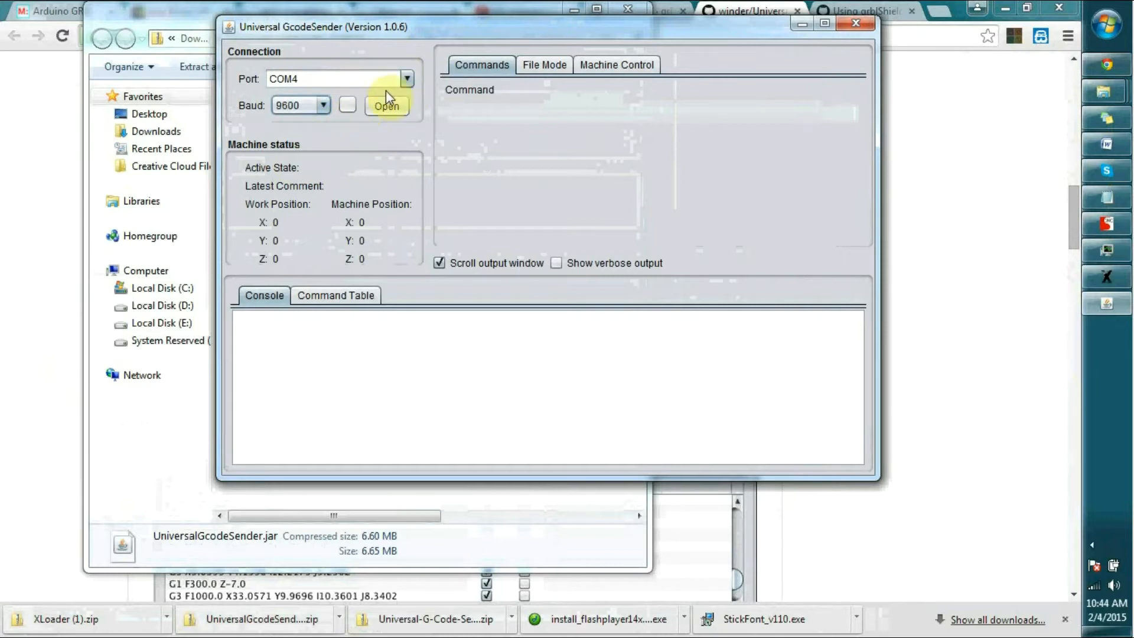
pyautogui.moveTo(275, 139)
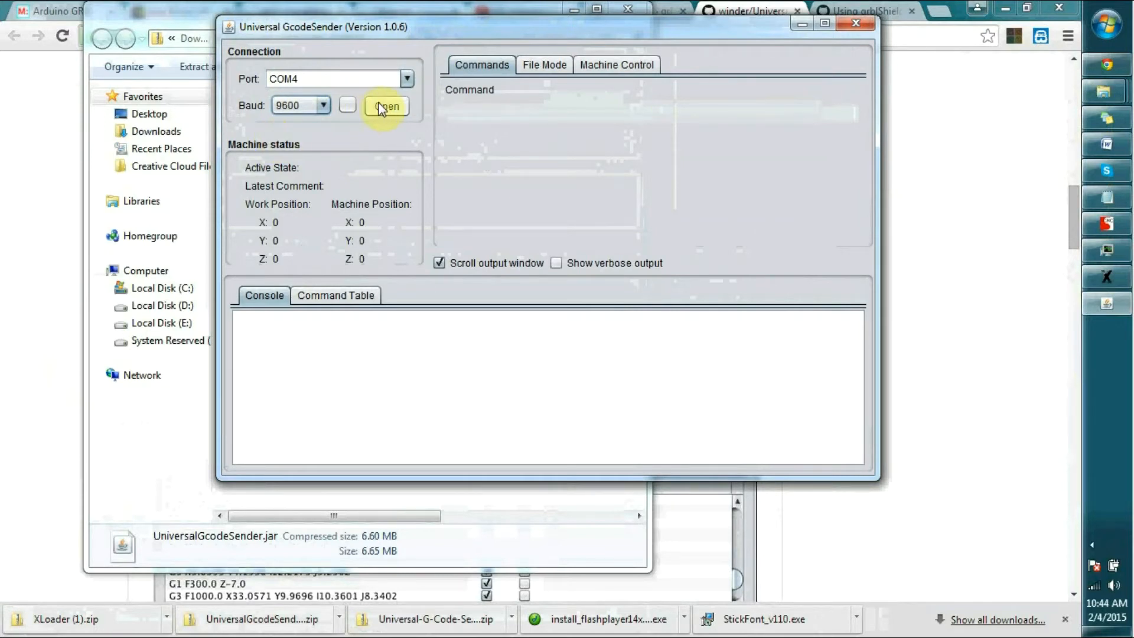
pyautogui.click(387, 106)
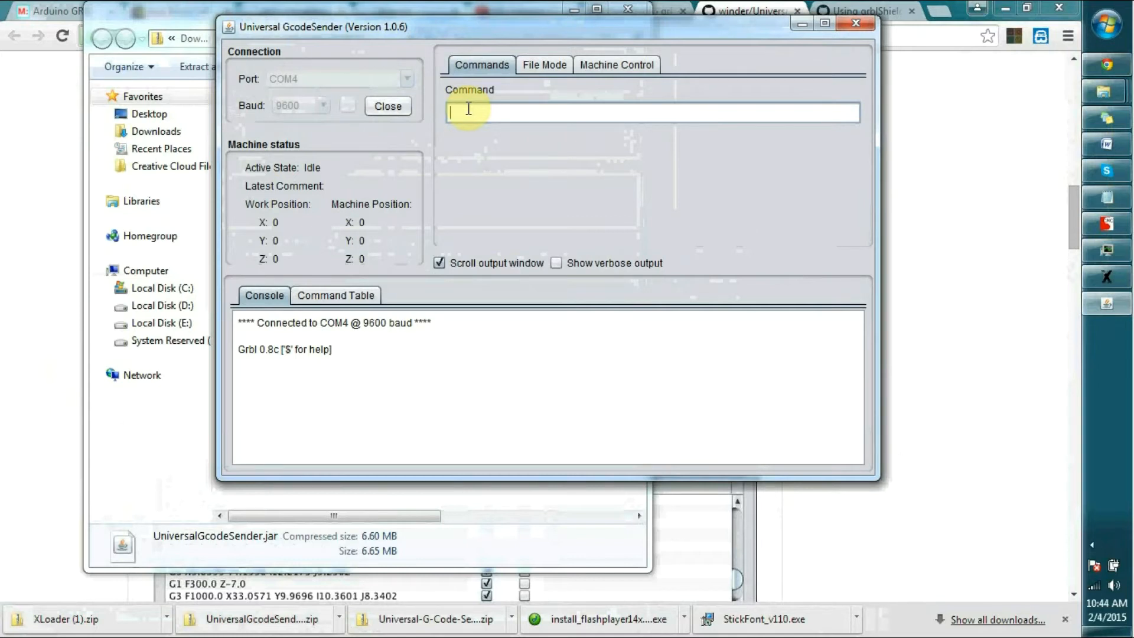
# Send $$ and highlight the $0 and $1 lines showing 50 steps/mm for X and Y
pyautogui.write('$$')
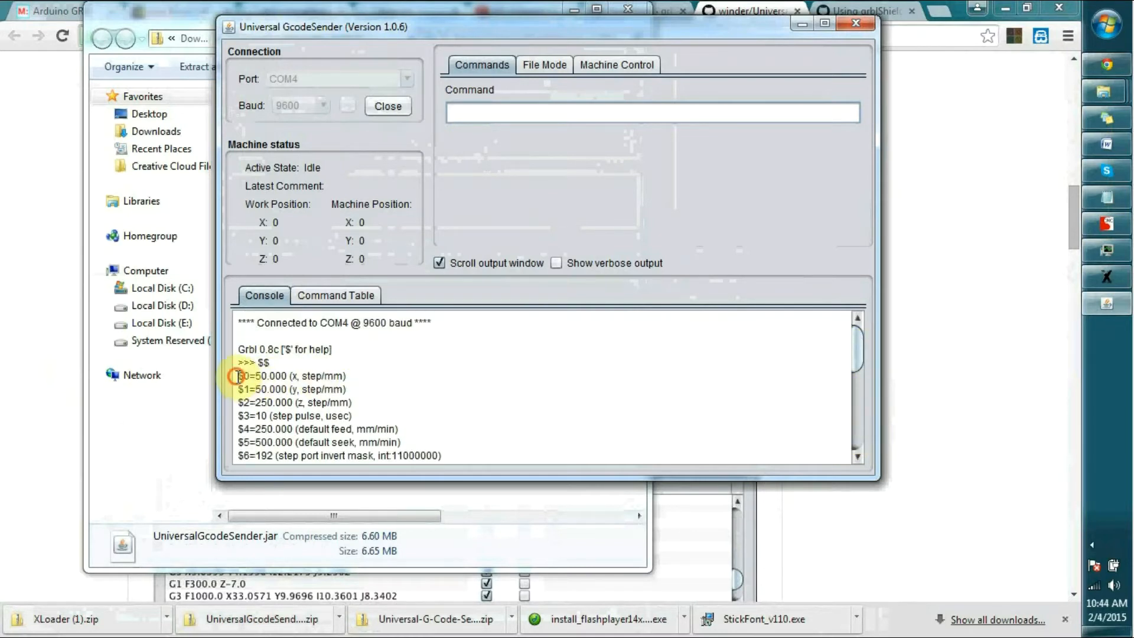
pyautogui.moveTo(239, 375); pyautogui.dragTo(346, 390)
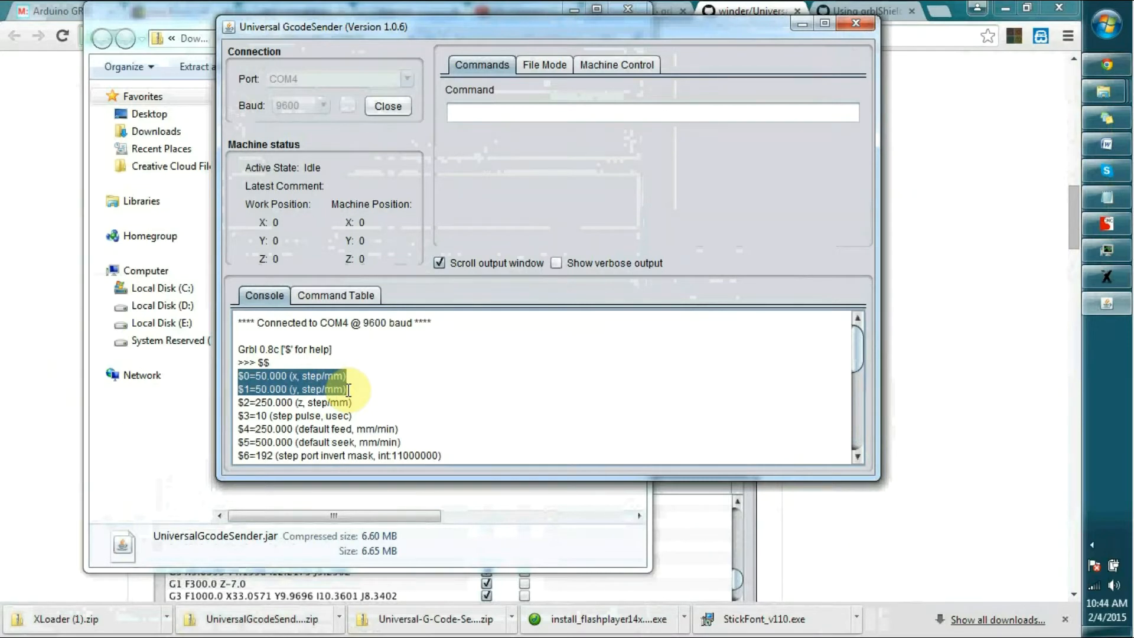
pyautogui.moveTo(823, 414)
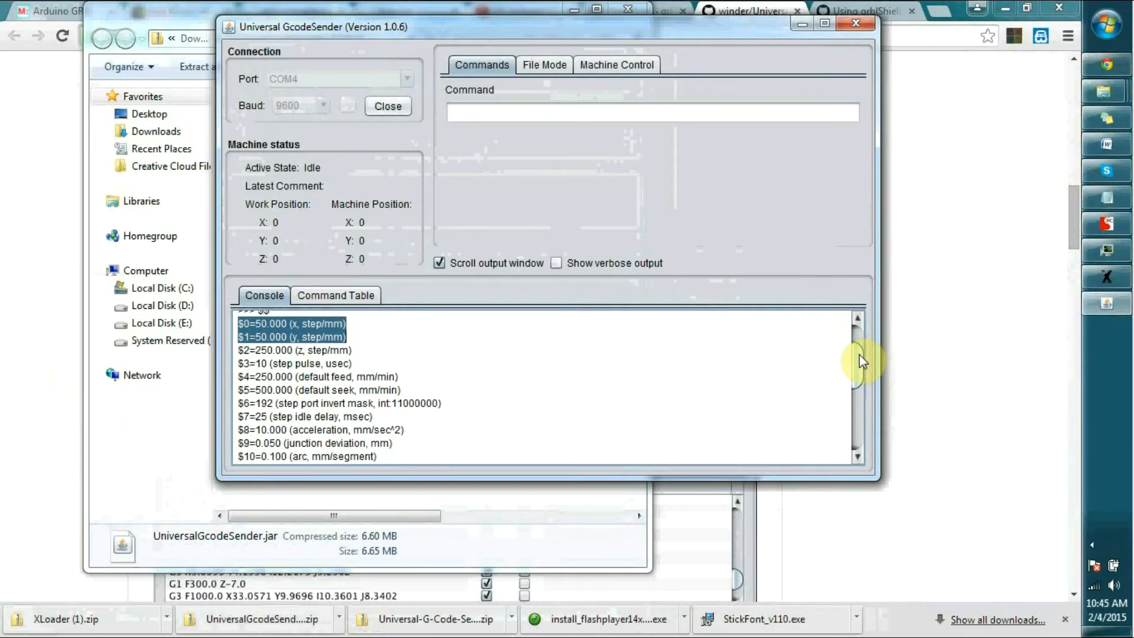
pyautogui.scroll(-3)
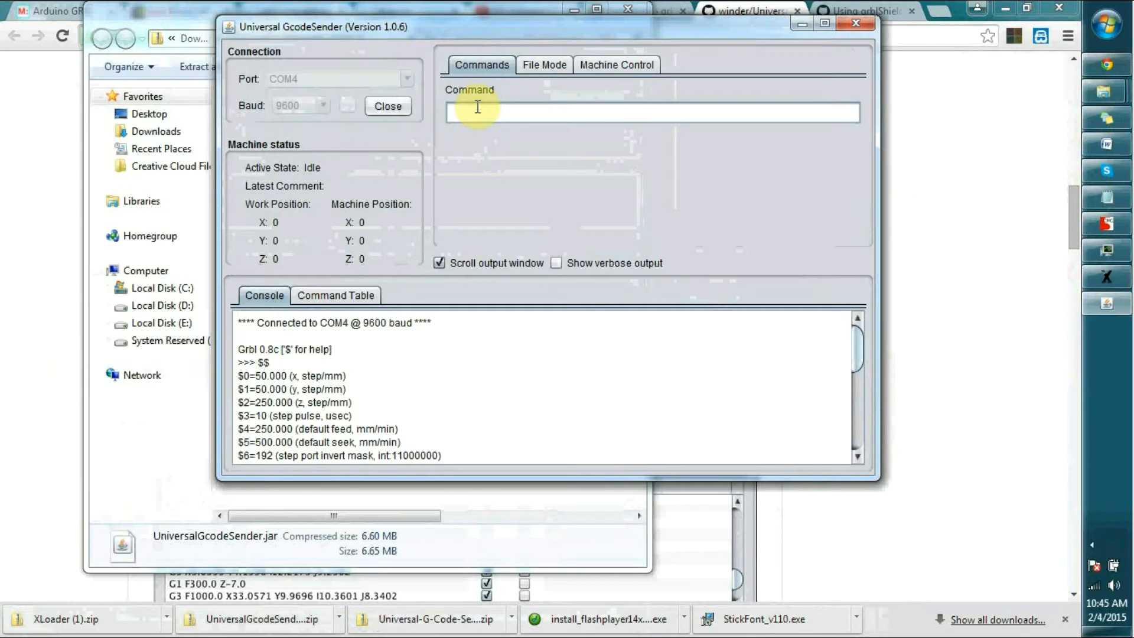
# Set X steps per mm to 100 with $0=100 and list settings with $$ to confirm
pyautogui.write('$0=')
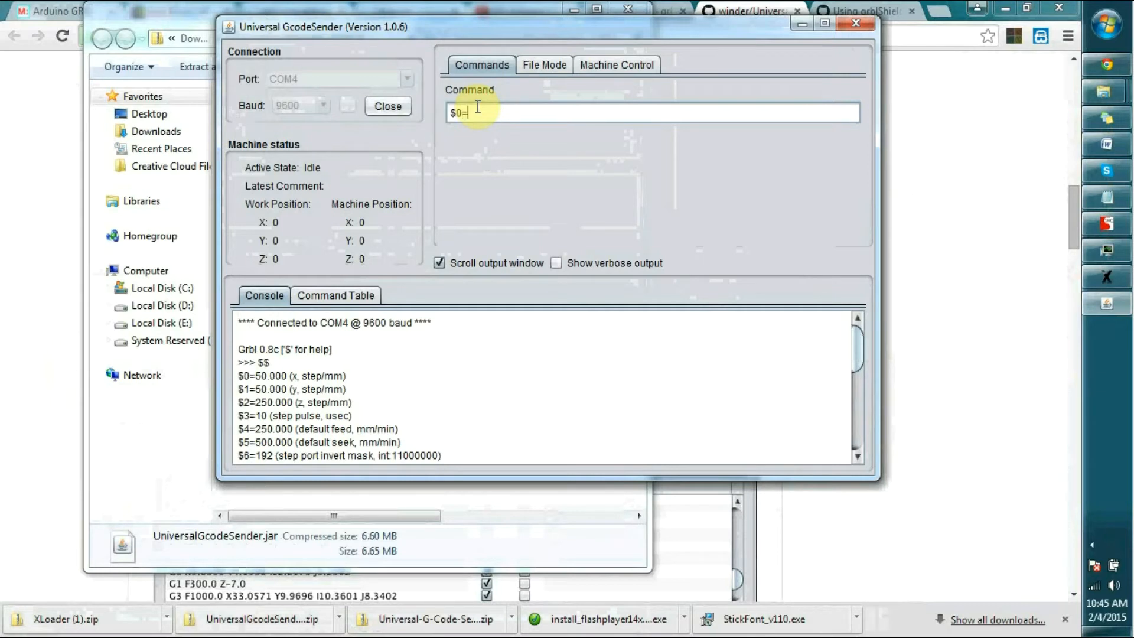
pyautogui.write('100')
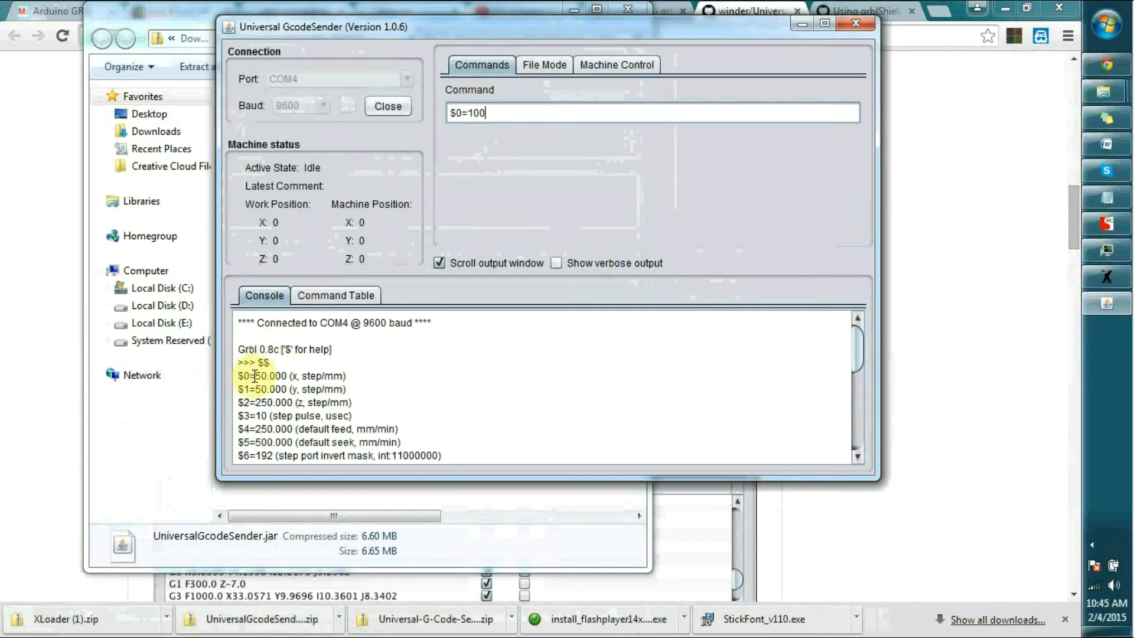
pyautogui.doubleClick(270, 376)
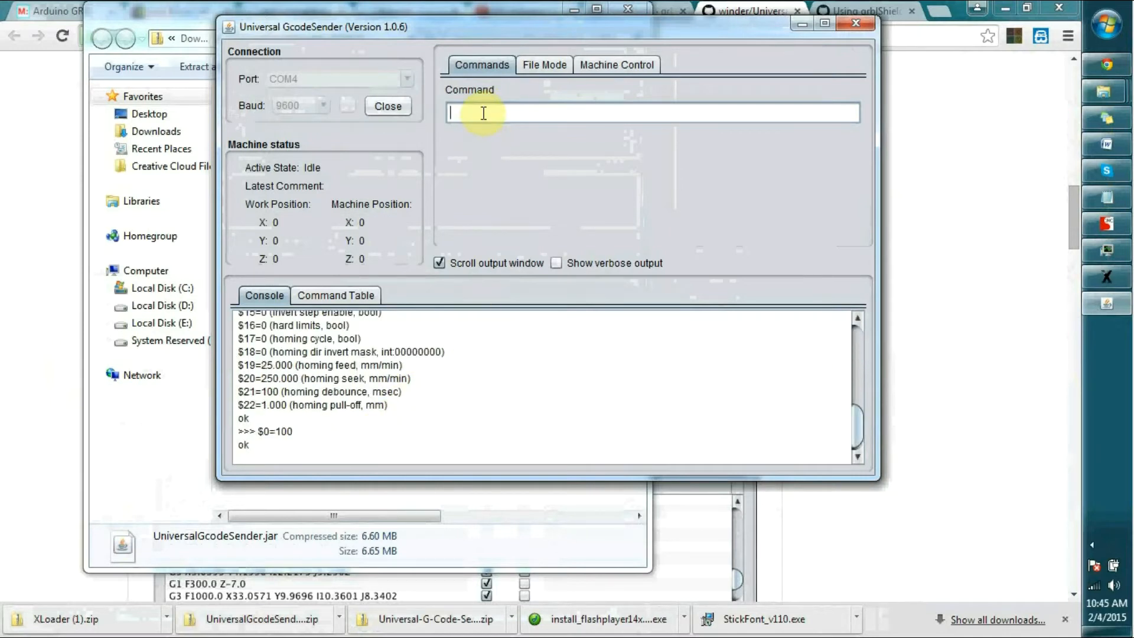
pyautogui.write('$$')
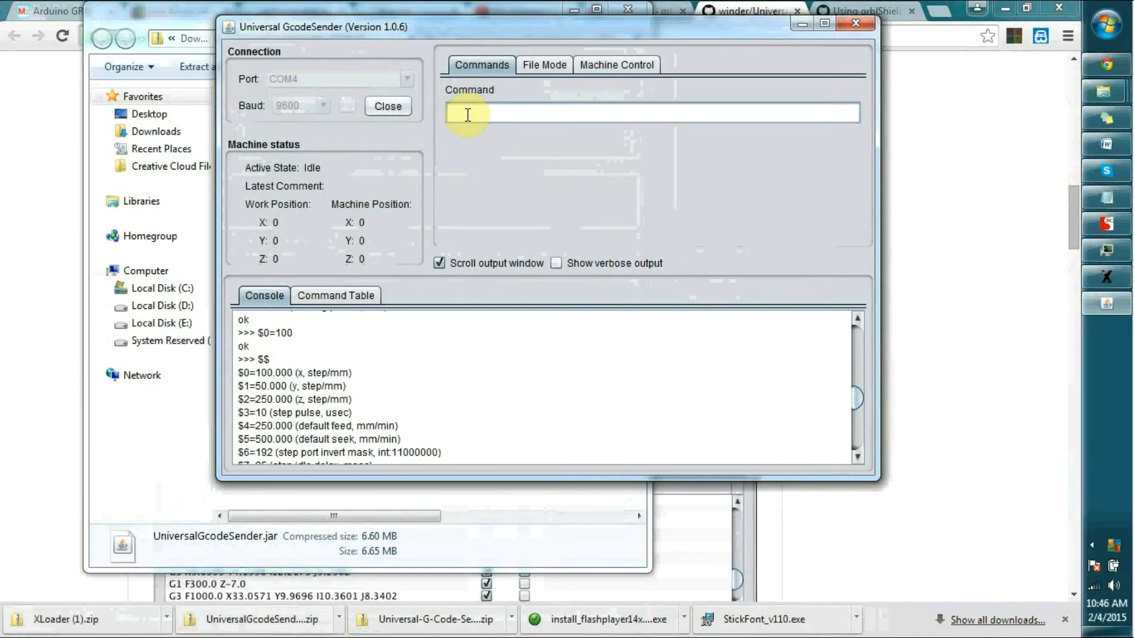
# Restore X steps per mm to 50 with $0=50
pyautogui.write('$0')
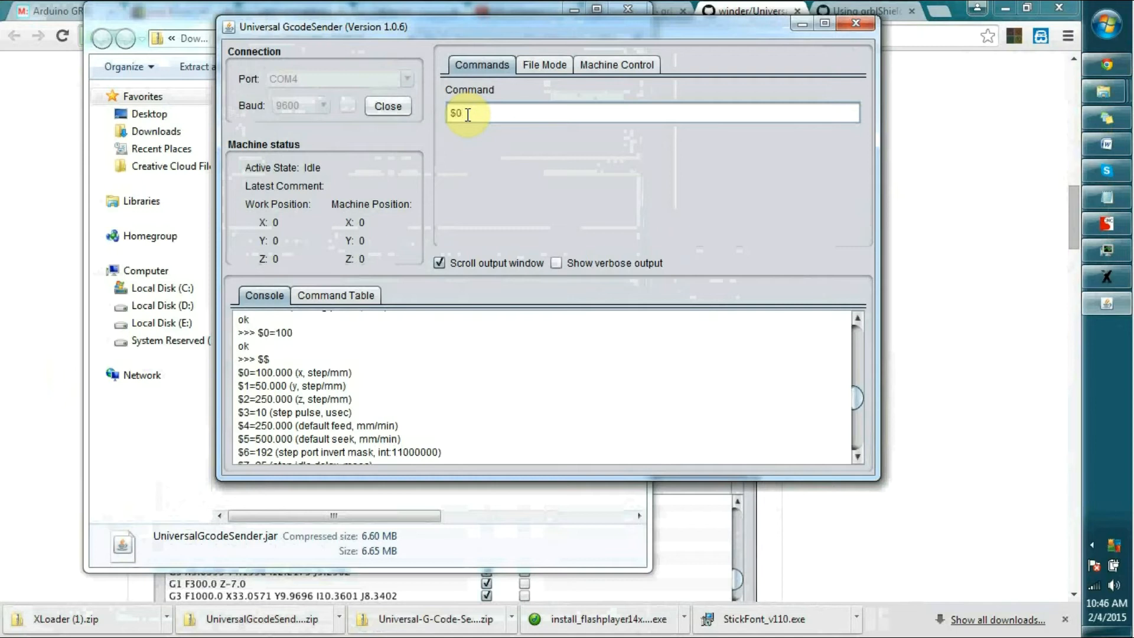
pyautogui.write('=')
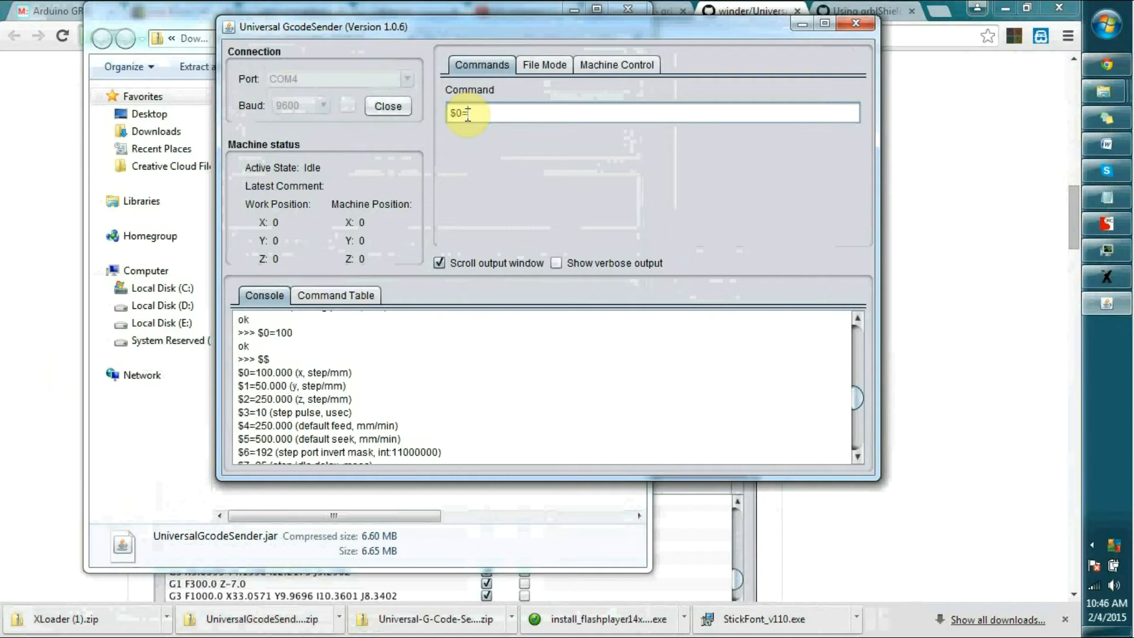
pyautogui.write('50')
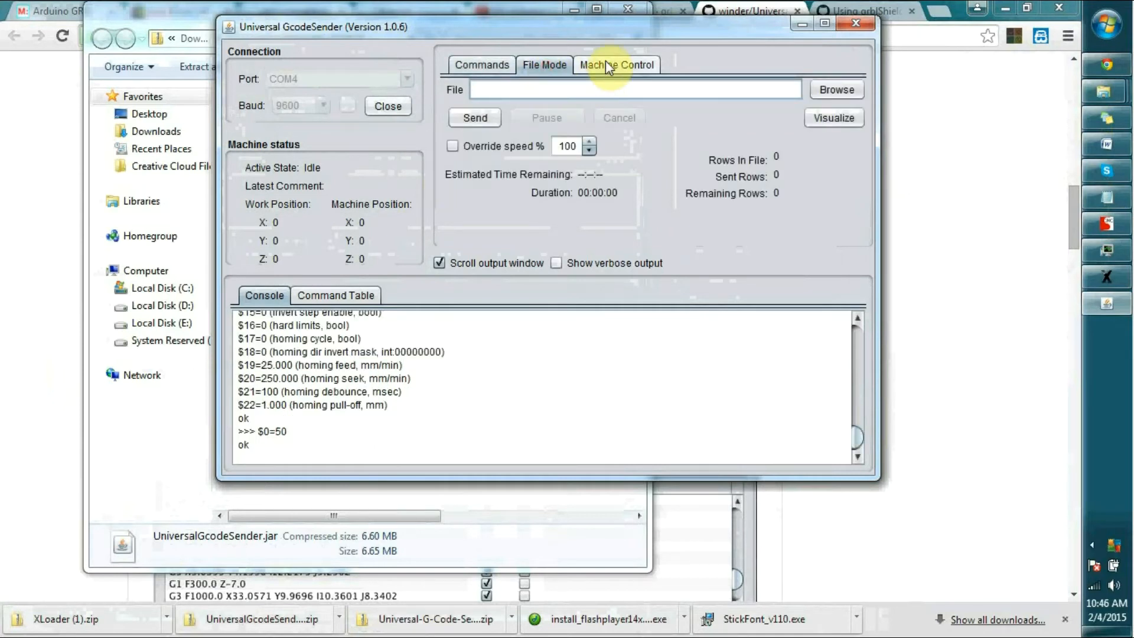
# From Machine Control, jog the plotter one step along X+ and back along X-
pyautogui.click(616, 64)
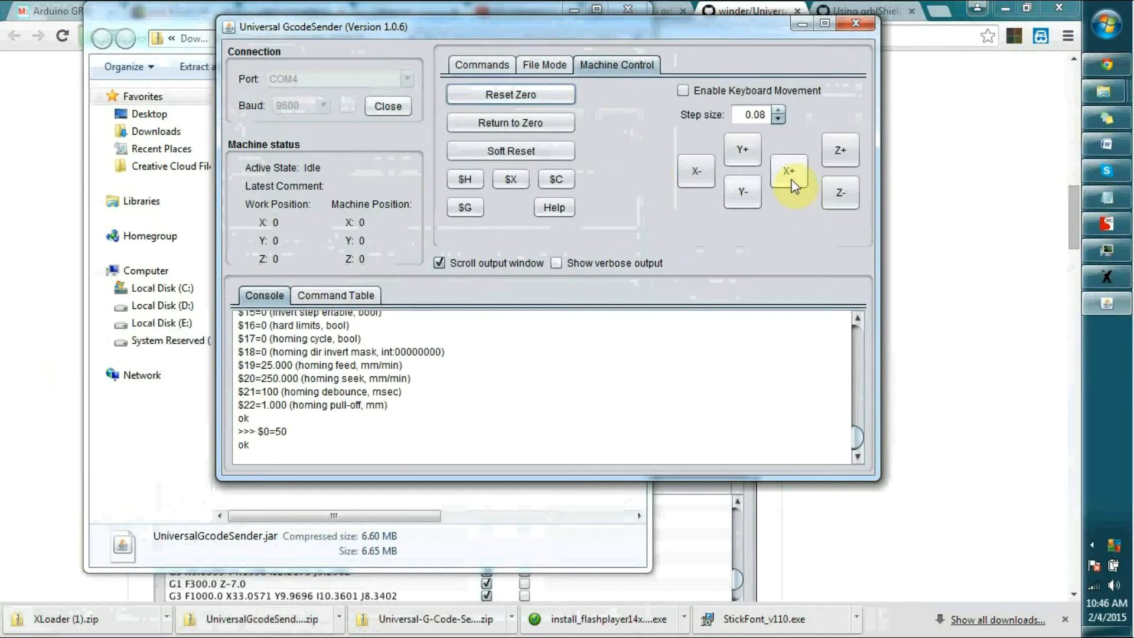
pyautogui.click(789, 171)
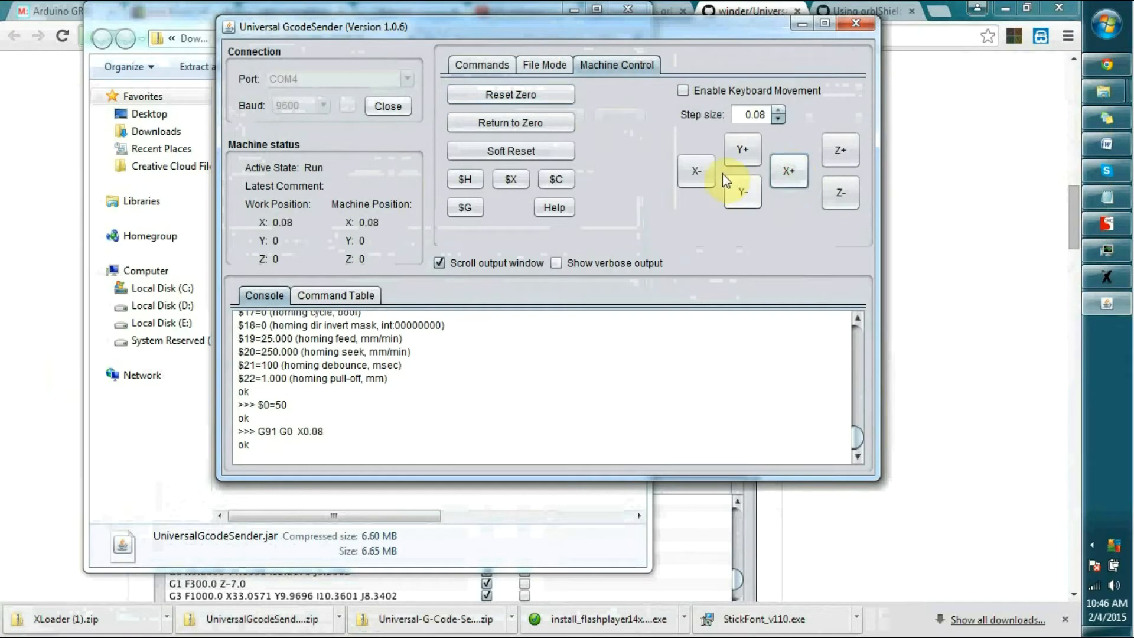
pyautogui.click(741, 192)
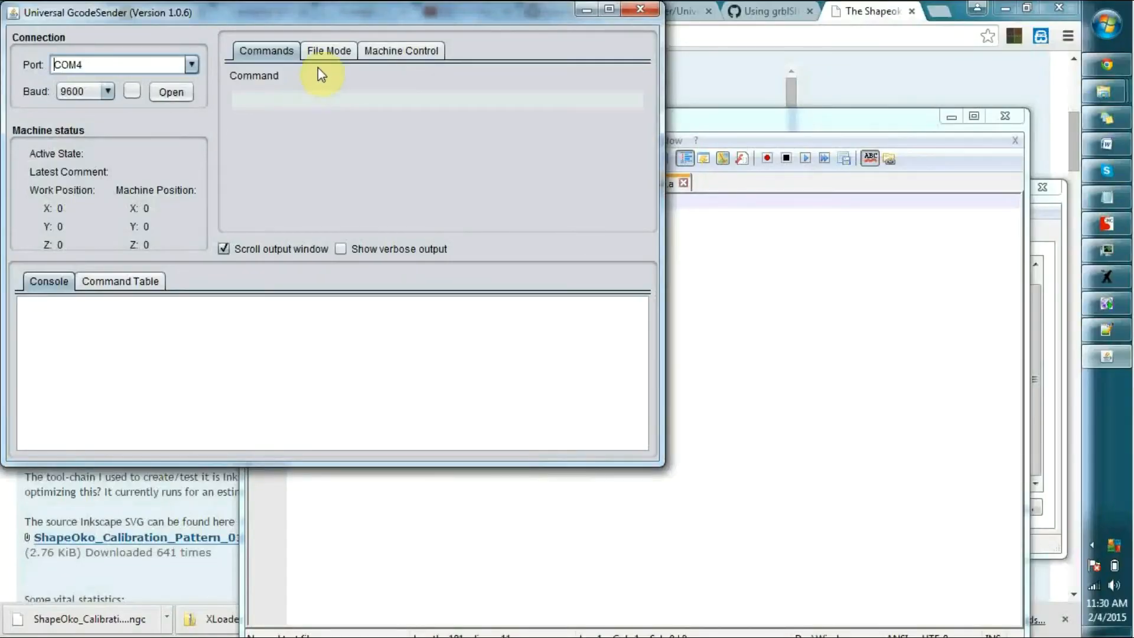
# In File Mode, connect on COM4 and load D:\gcode.a (10 rows)
pyautogui.click(328, 50)
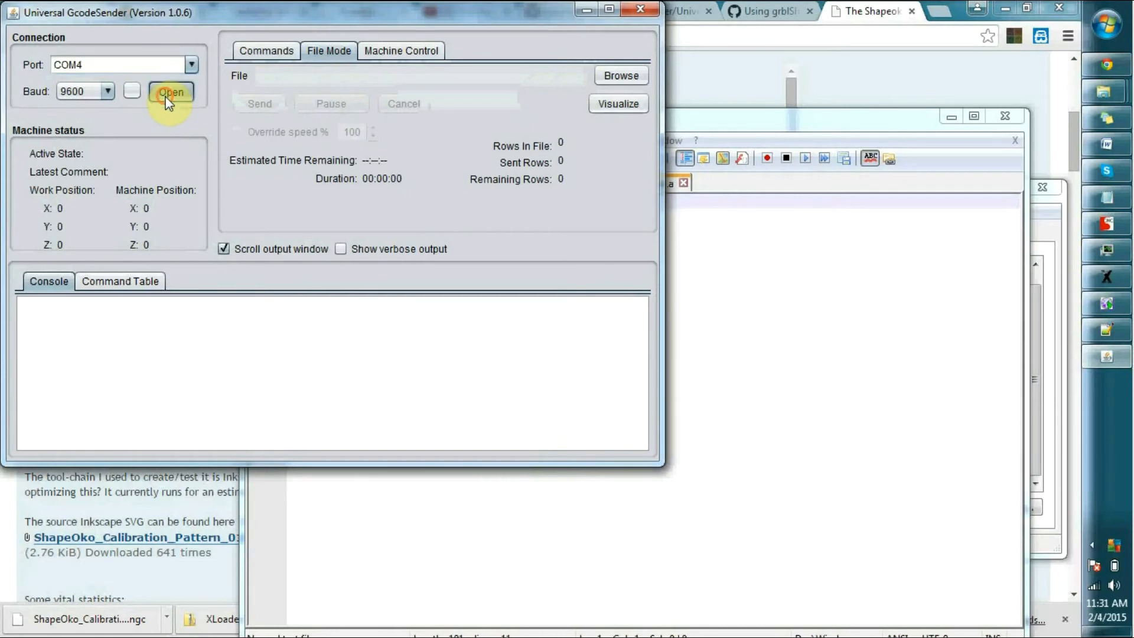
pyautogui.click(619, 75)
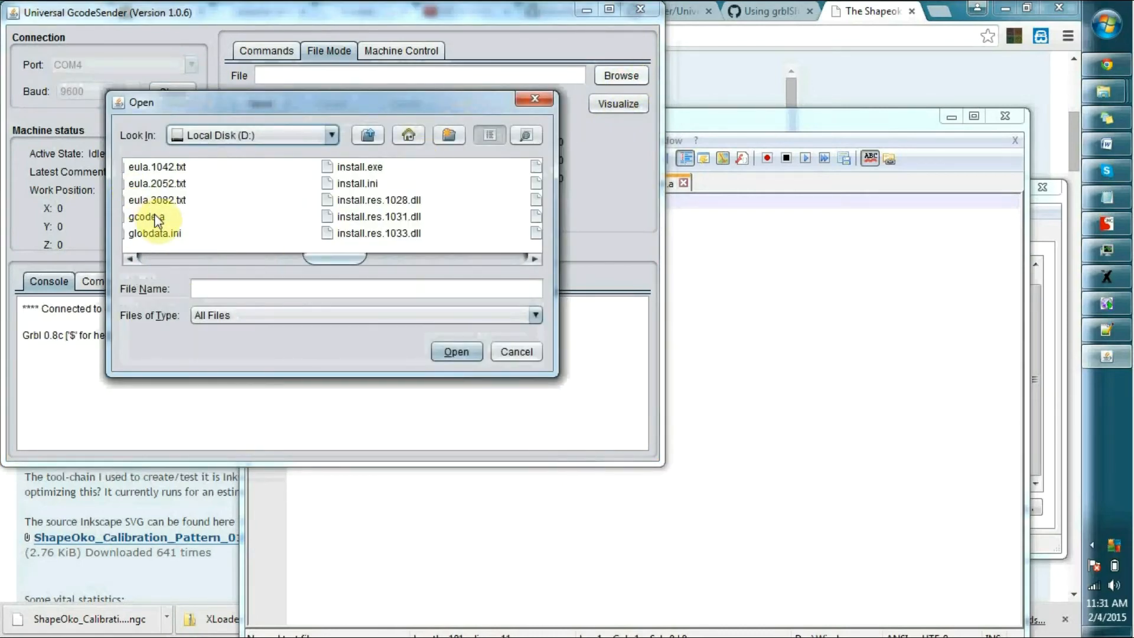
pyautogui.click(456, 352)
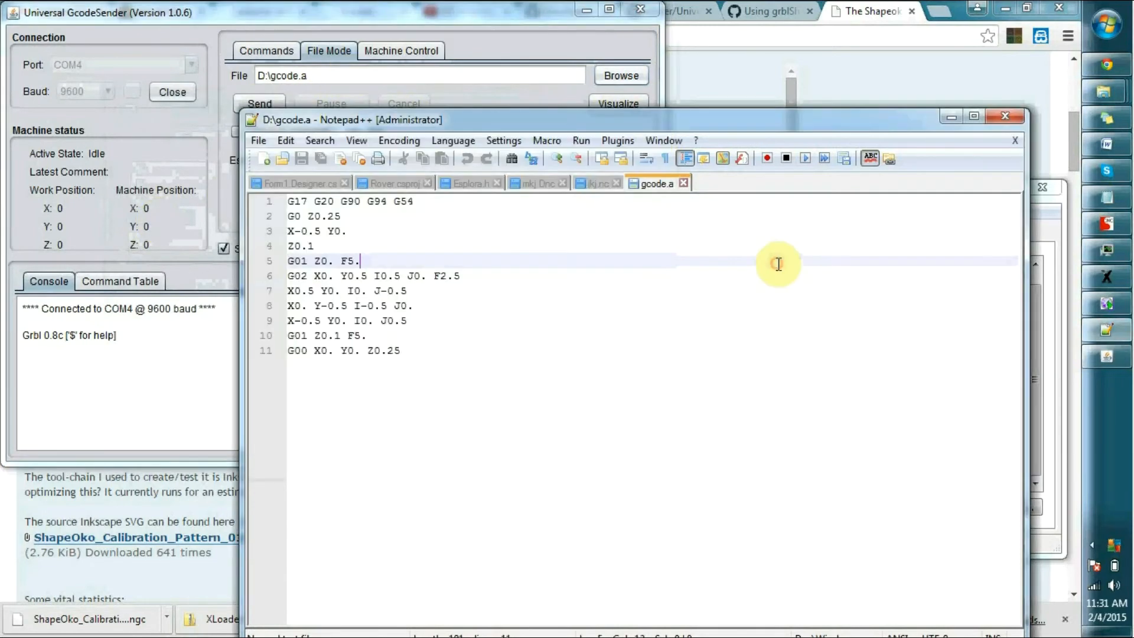
pyautogui.press('ctrl+a')
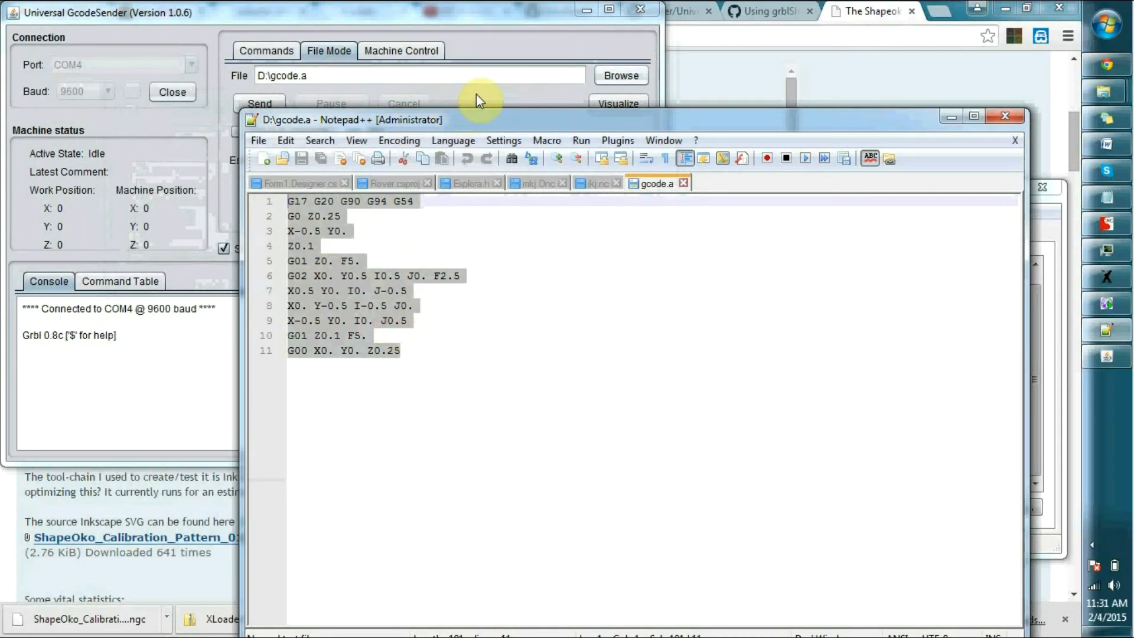
pyautogui.click(617, 103)
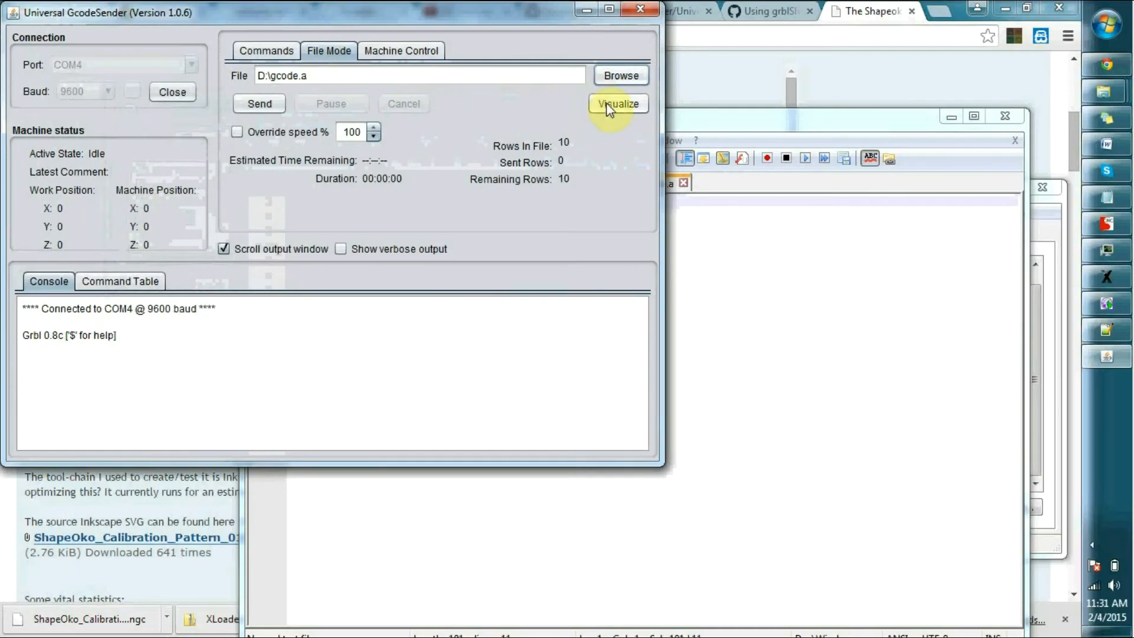
pyautogui.click(617, 103)
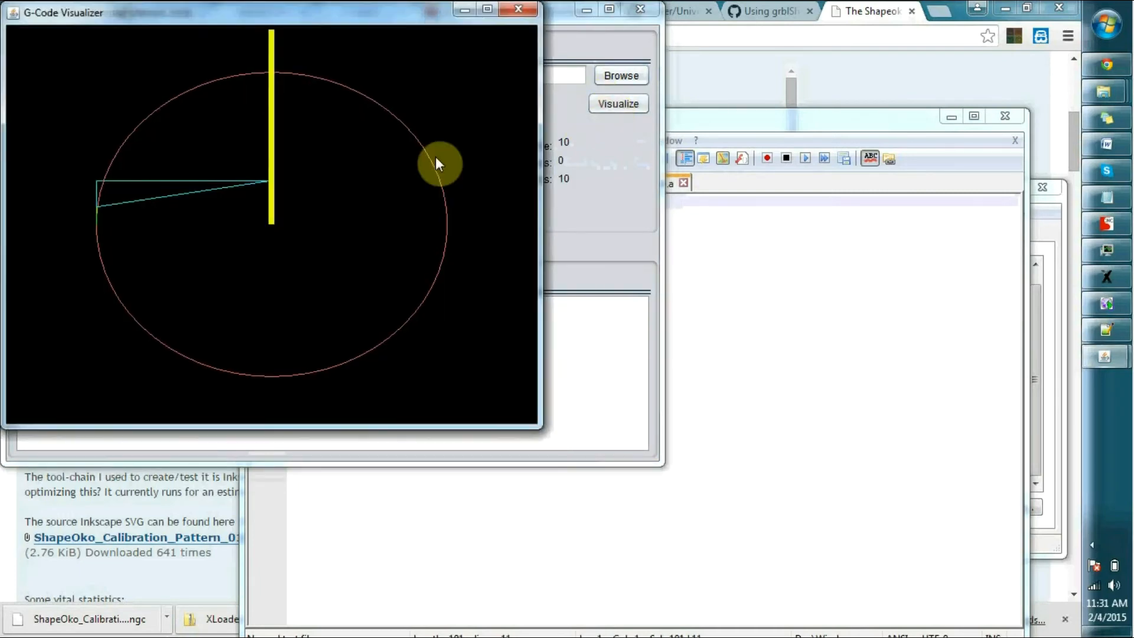
pyautogui.moveTo(220, 65)
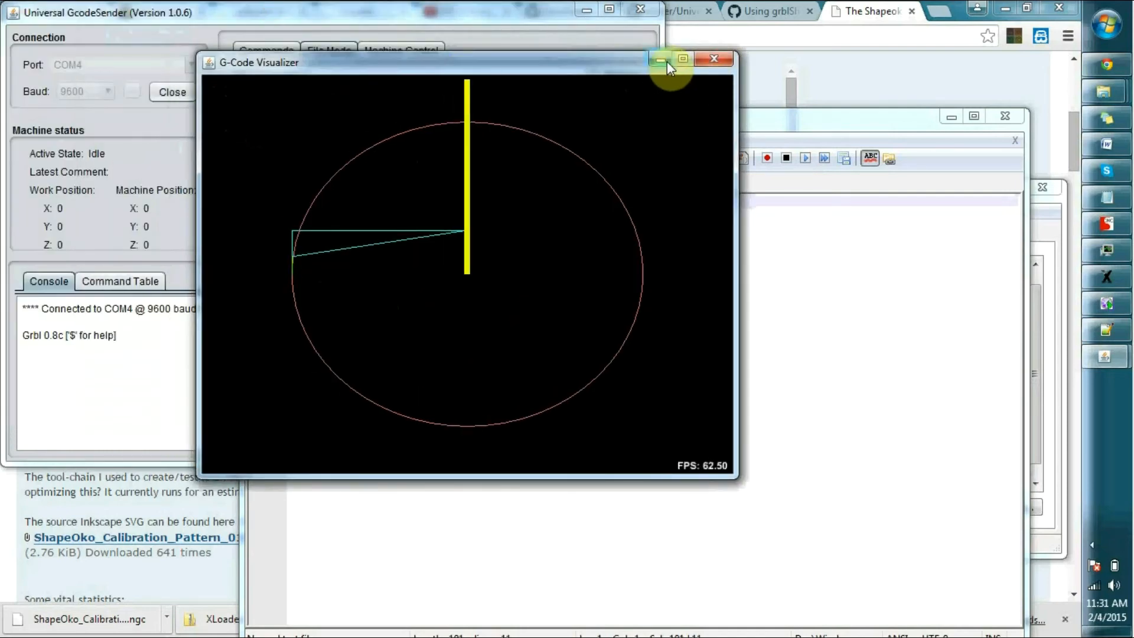
pyautogui.click(715, 58)
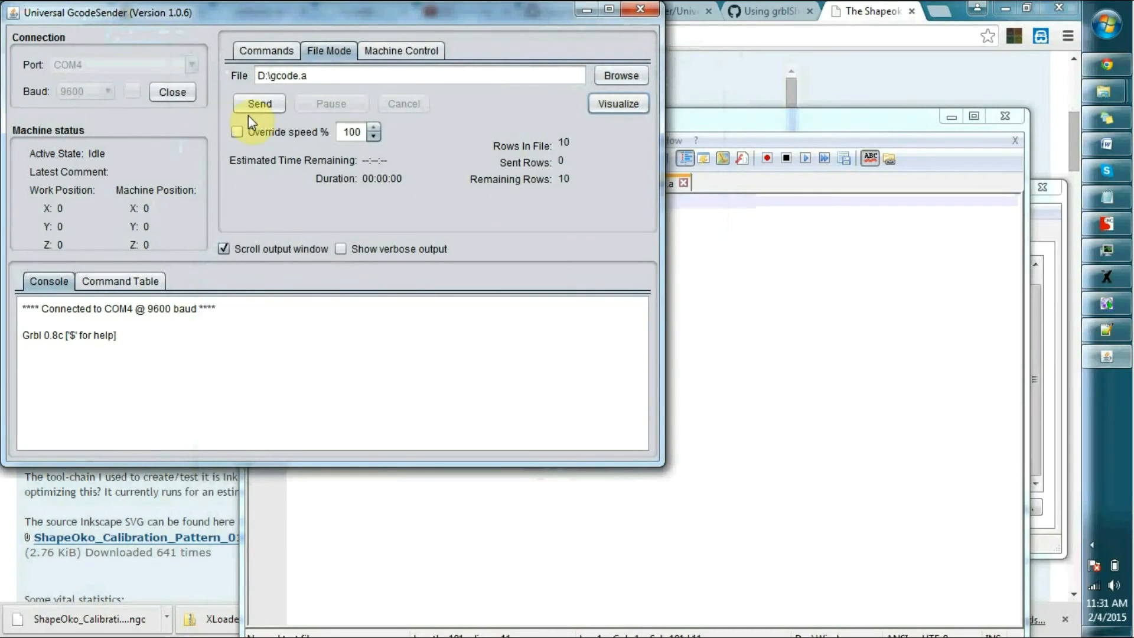
pyautogui.moveTo(260, 109)
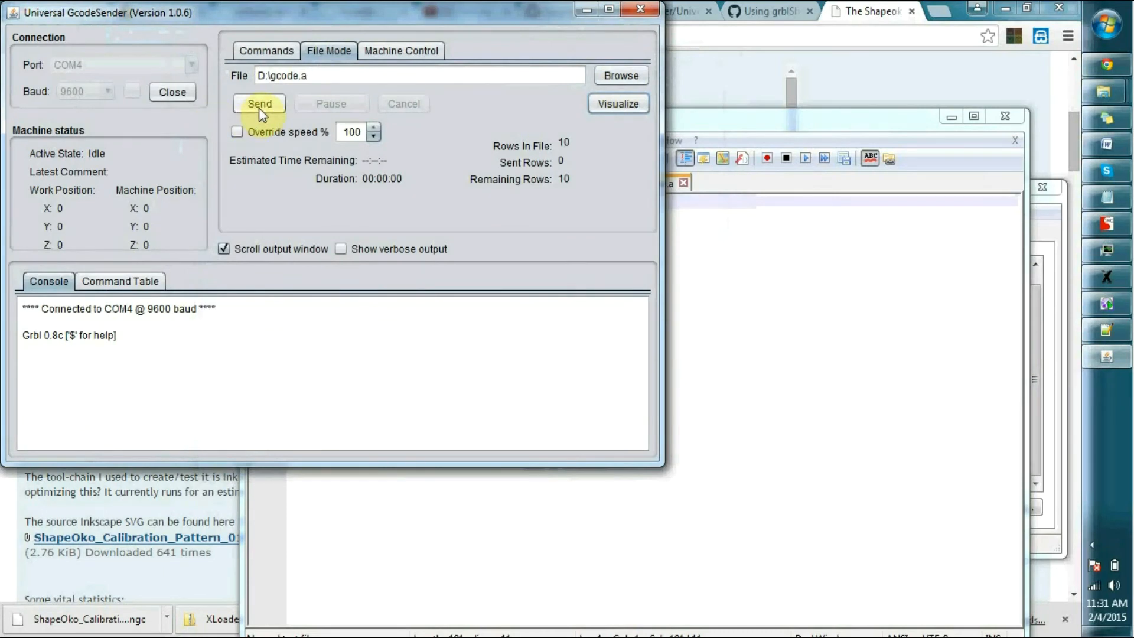
# Send gcode.a from File Mode to start the plotter drawing the circle
pyautogui.click(258, 103)
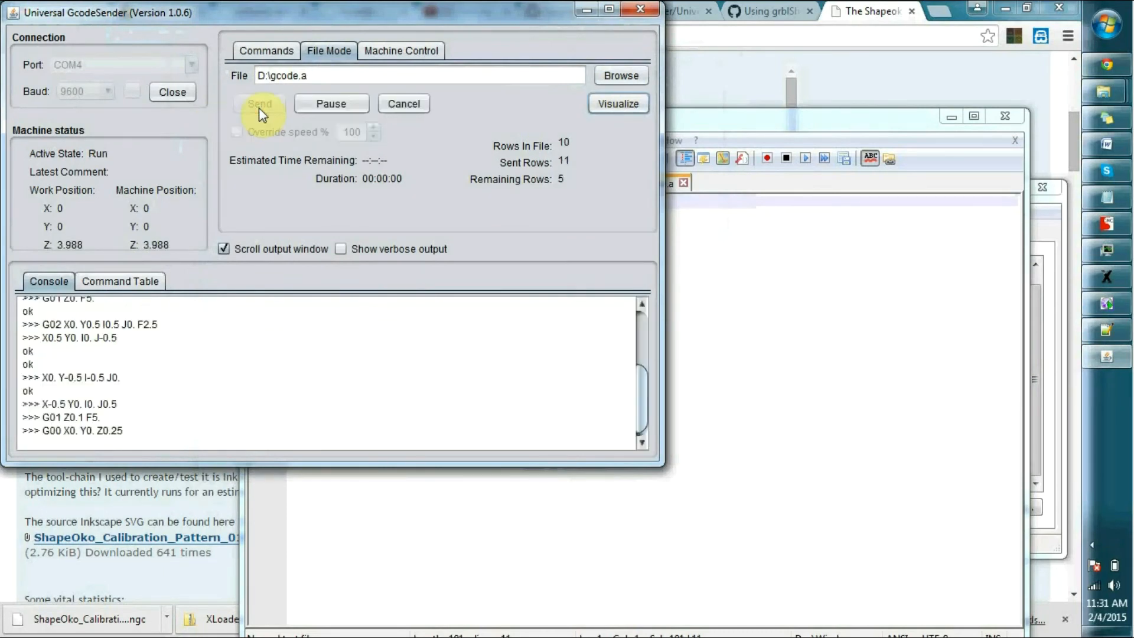
pyautogui.click(259, 104)
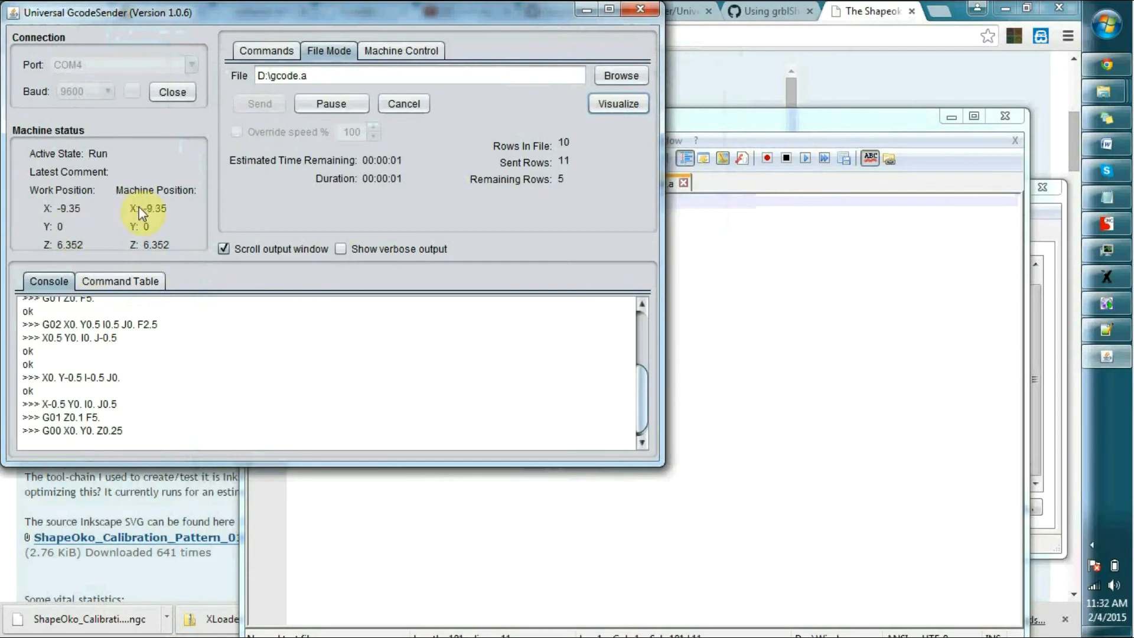